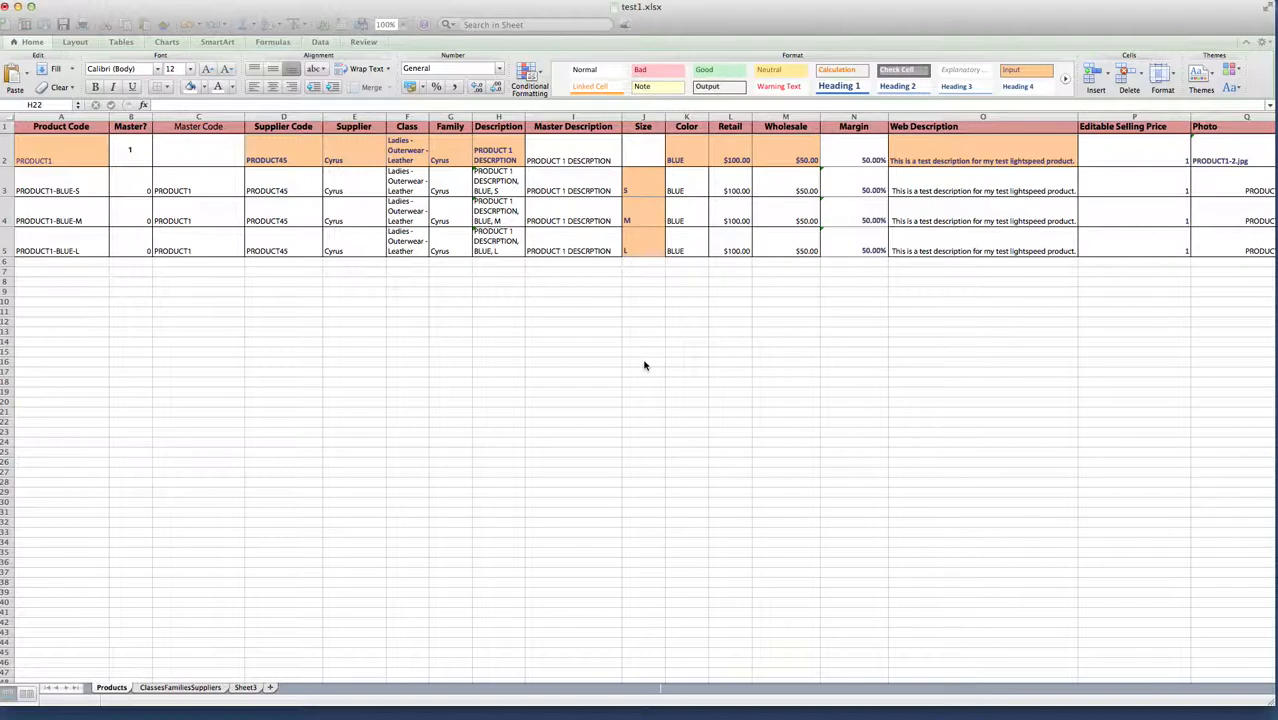
mouse_move(945, 167)
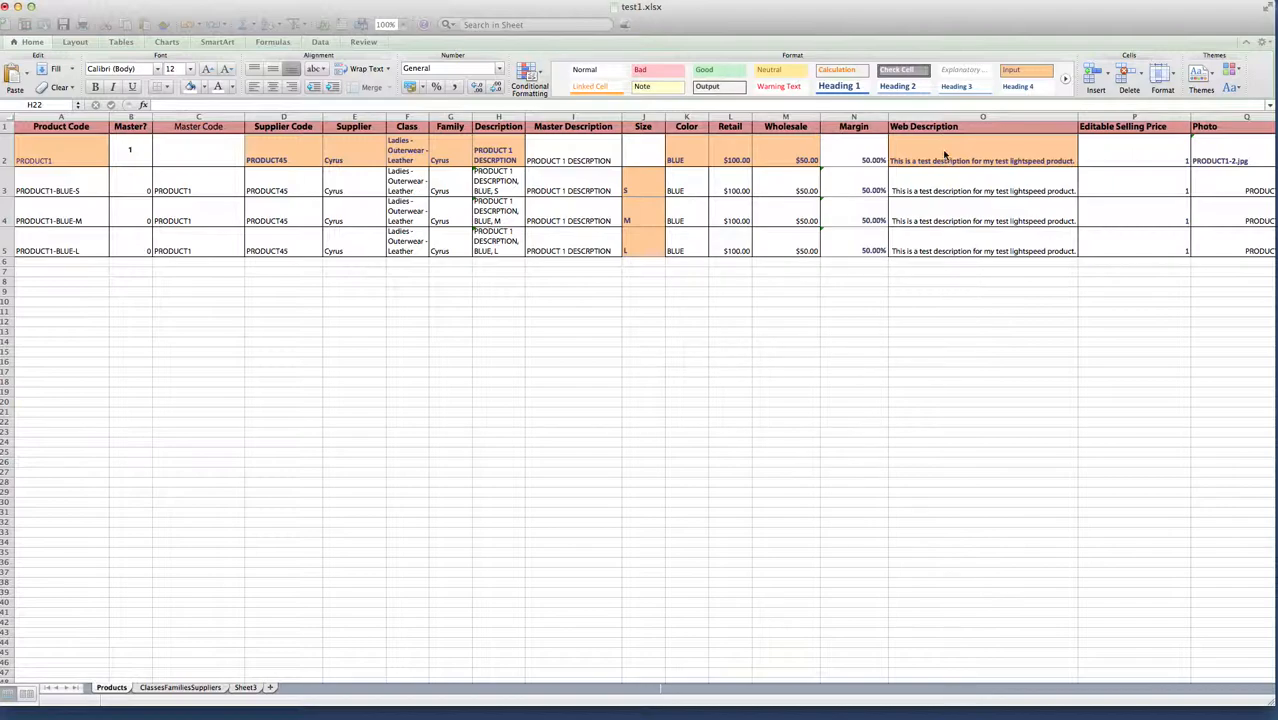
mouse_move(972, 198)
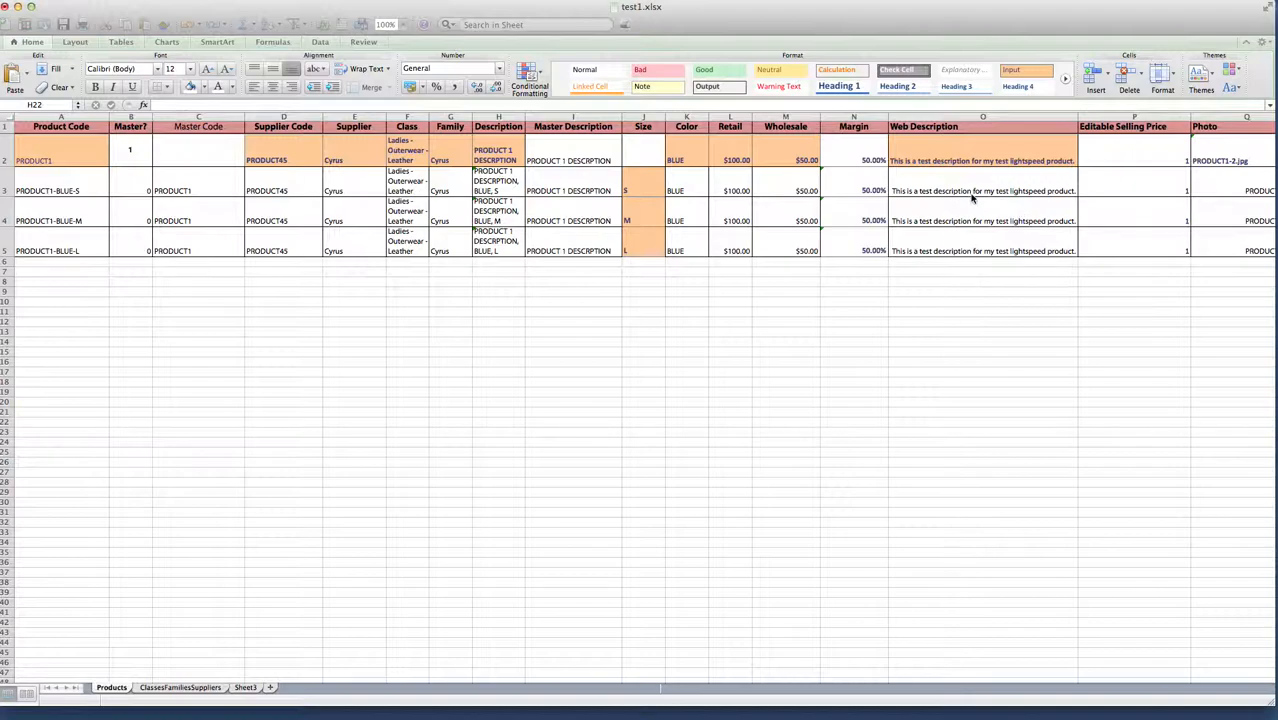
mouse_move(1158, 15)
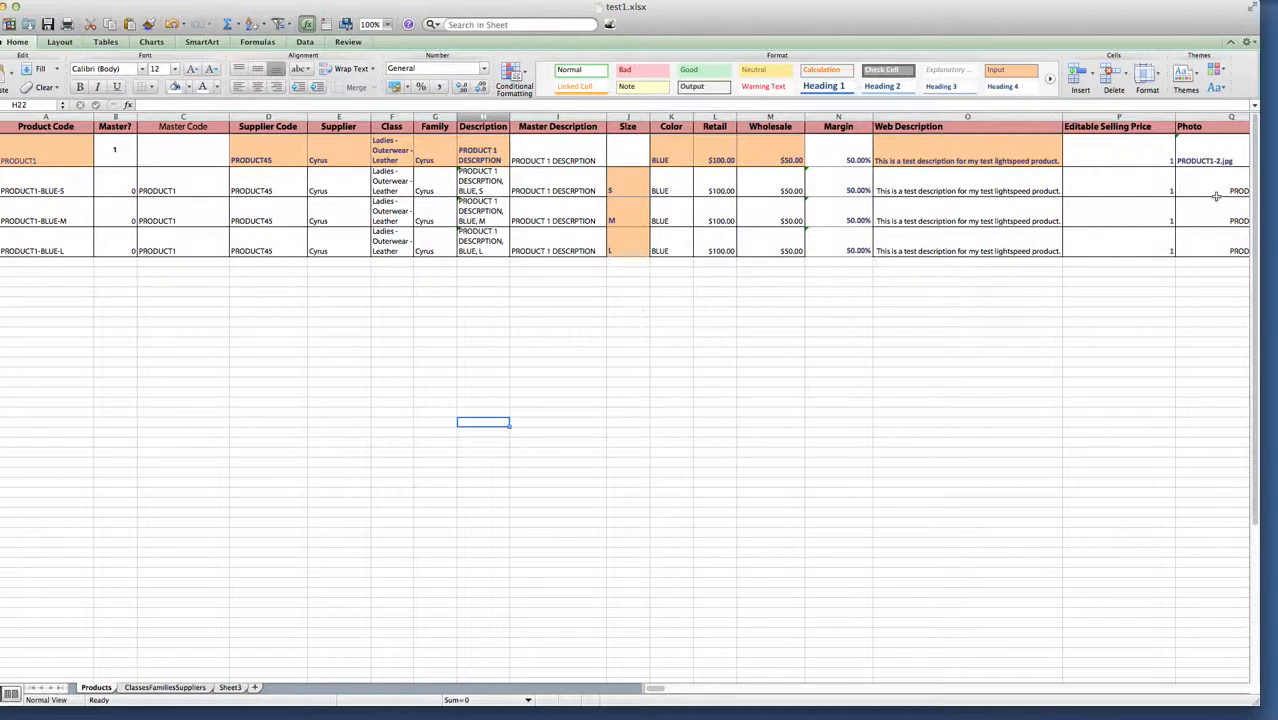
mouse_move(1209, 244)
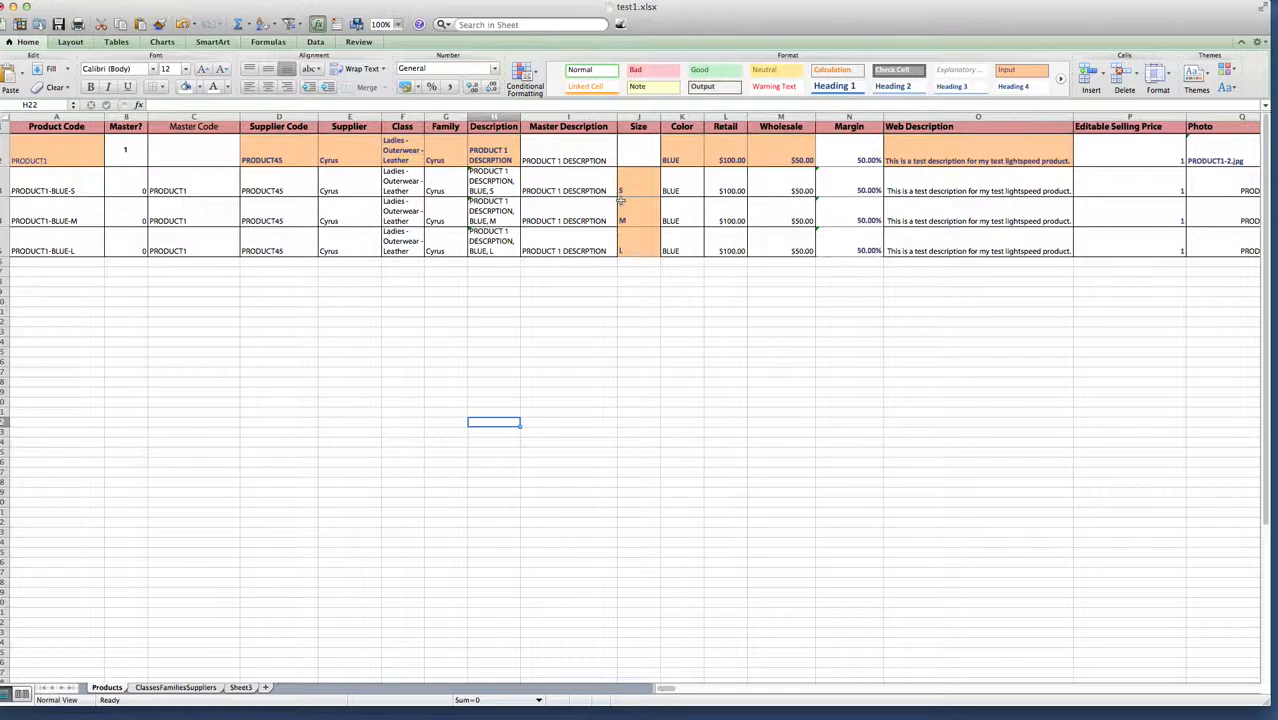
mouse_move(639, 283)
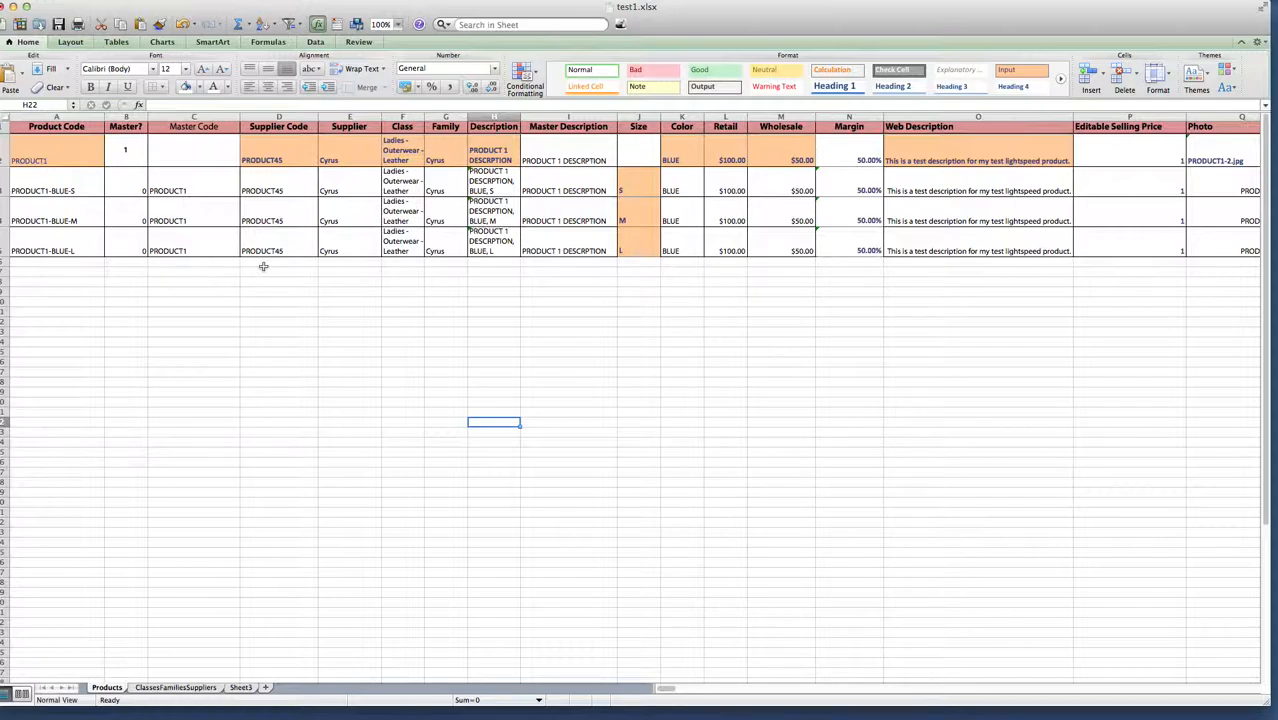
mouse_move(55, 326)
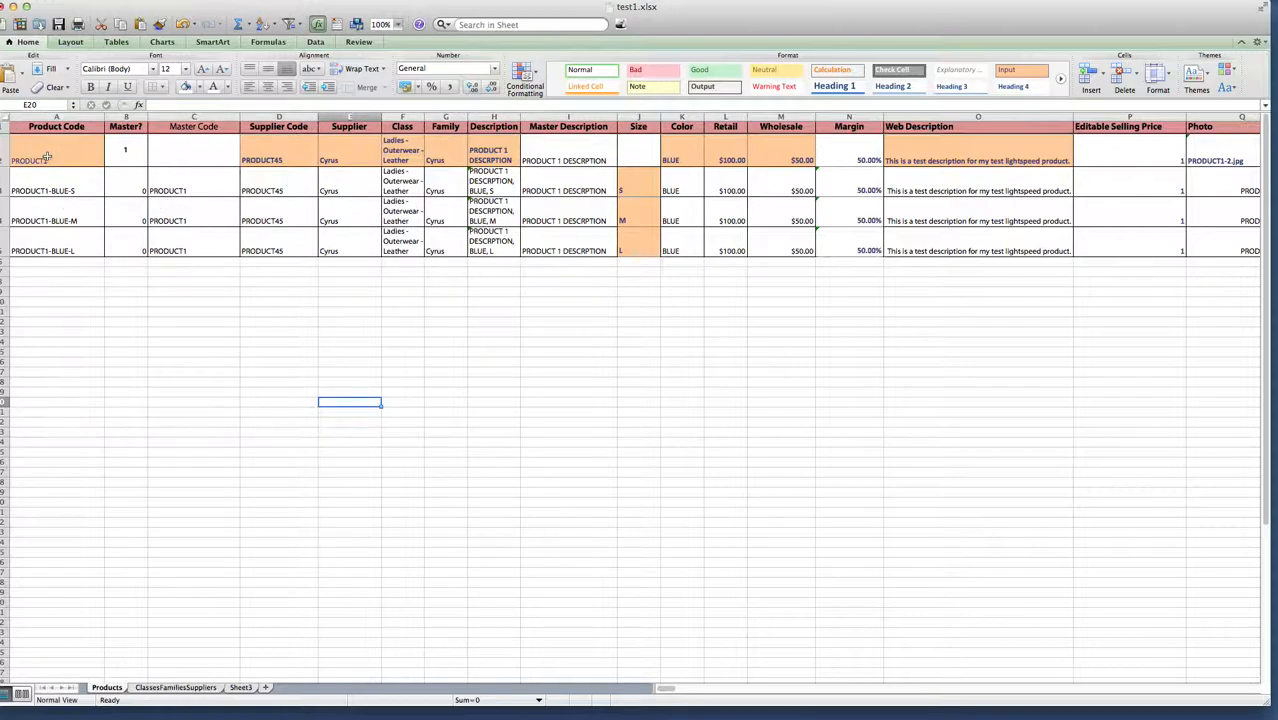
Review the master product's Class, Family (keeping Cyrus) and Margin formula, checking the ClassesFamiliesSuppliers sheet.
left_click(402, 160)
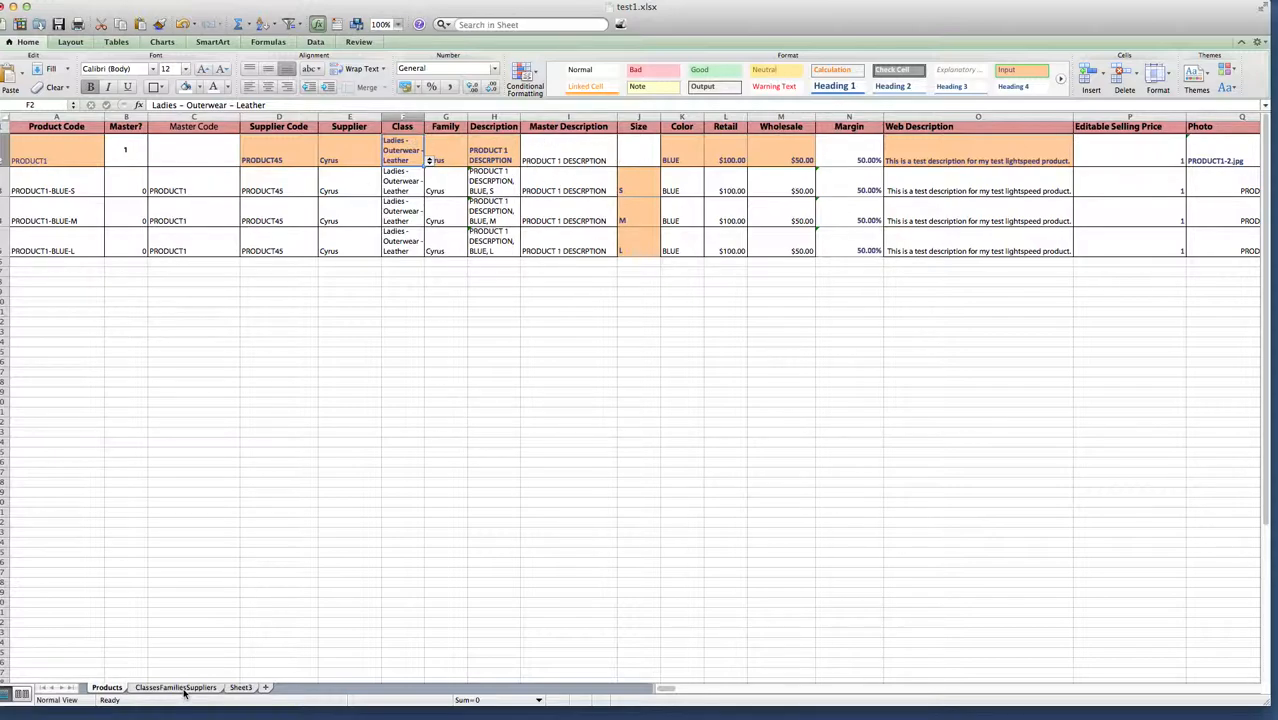
left_click(180, 690)
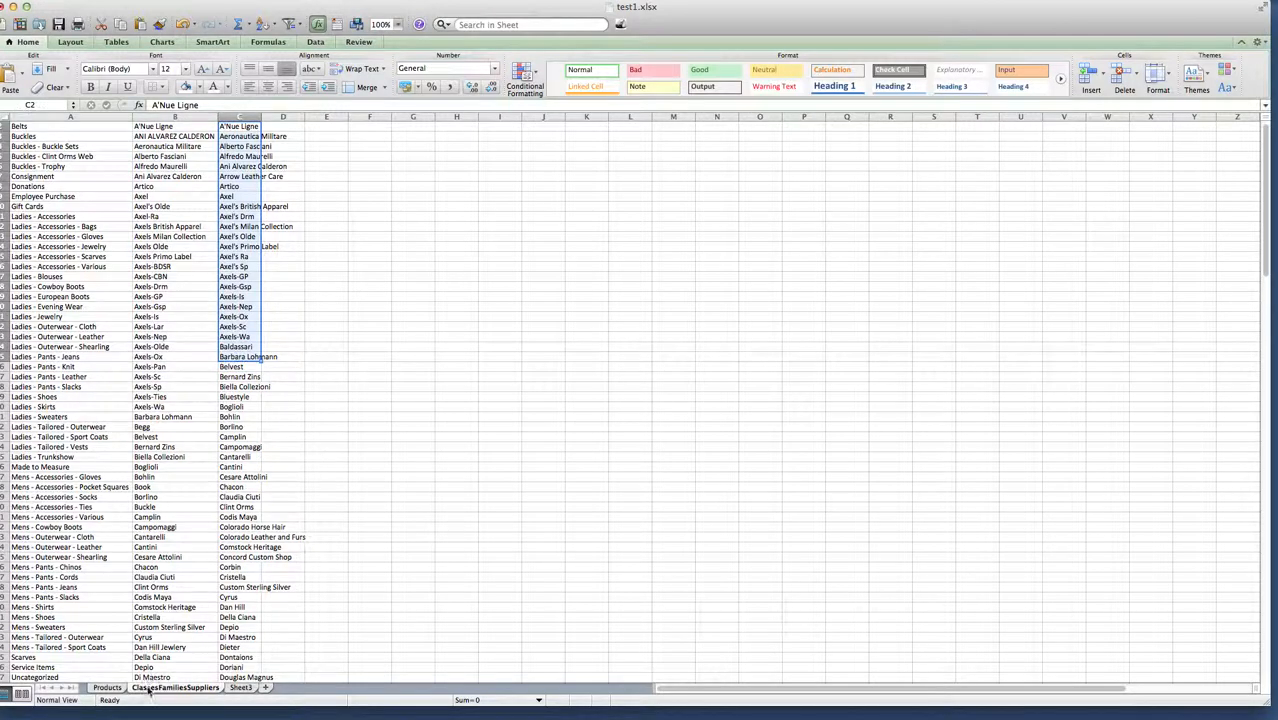
left_click(98, 687)
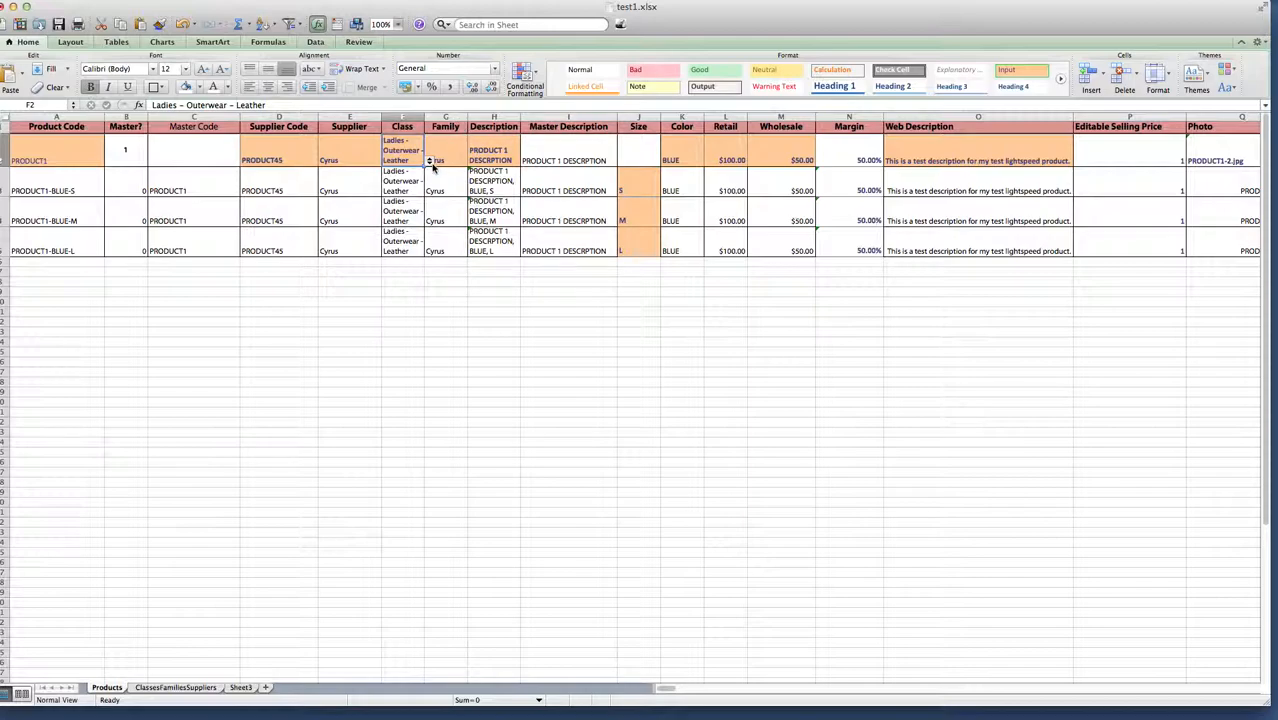
mouse_move(432, 184)
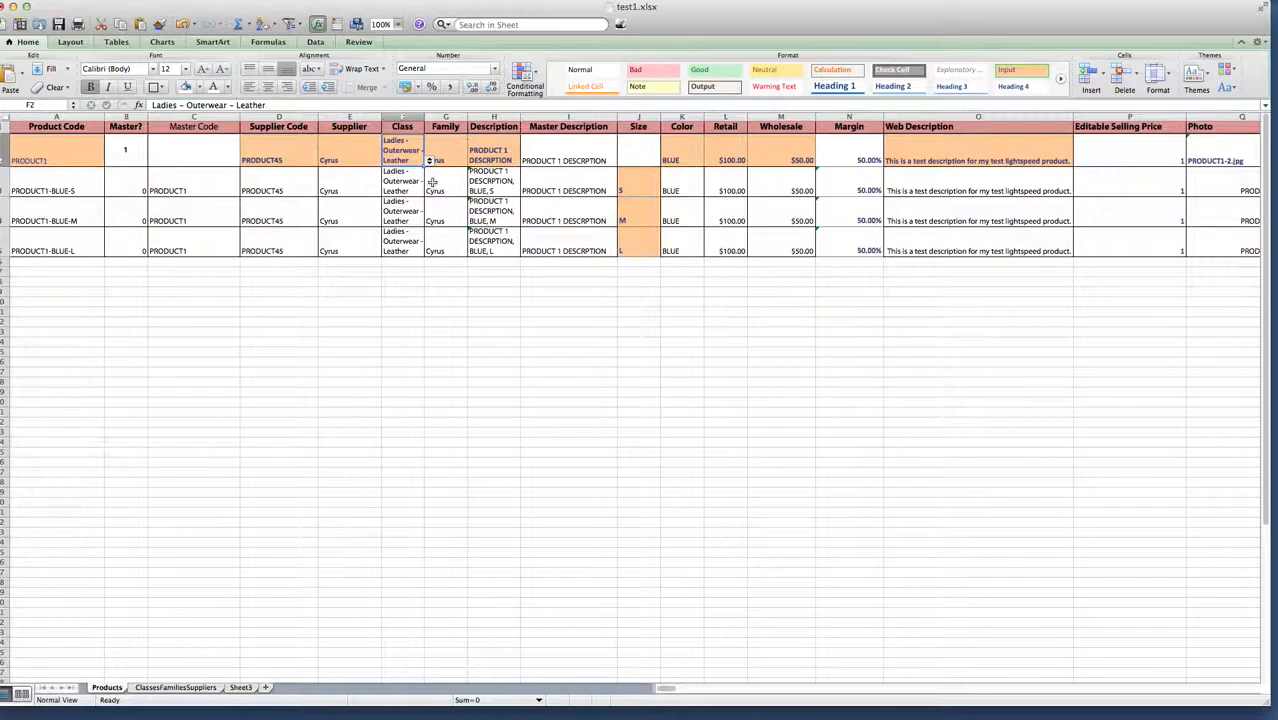
left_click(432, 160)
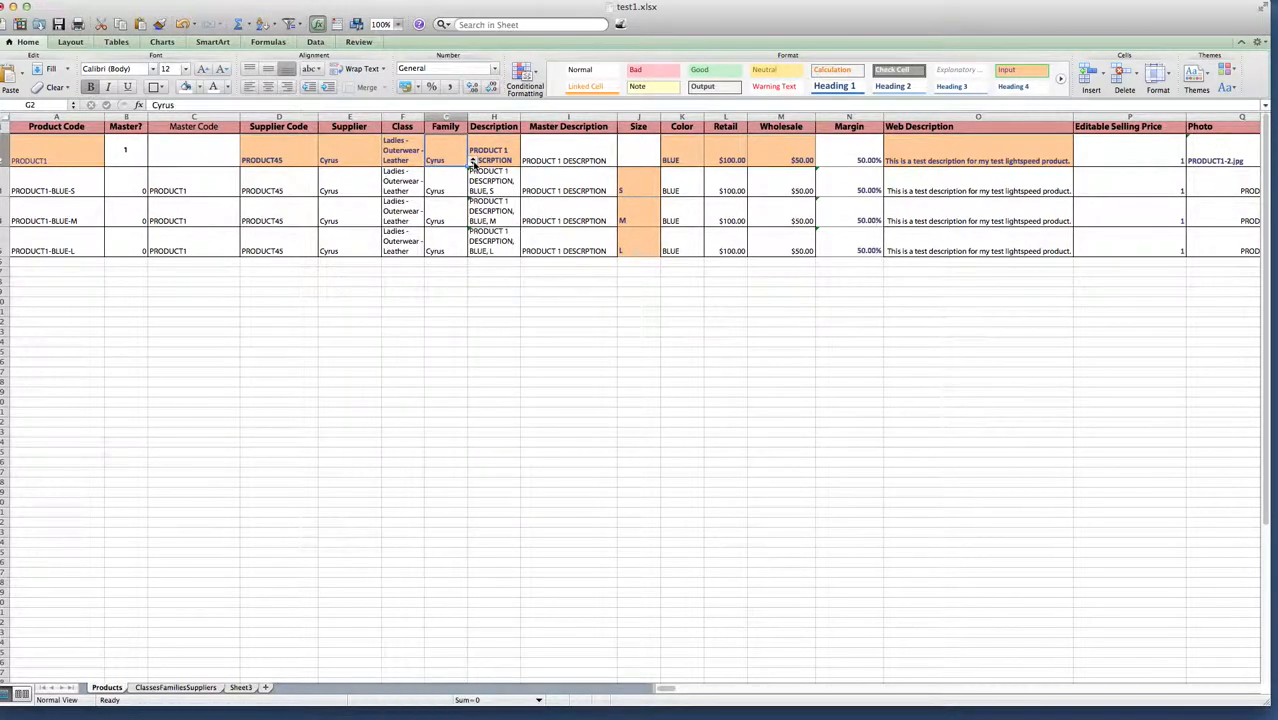
left_click(473, 160)
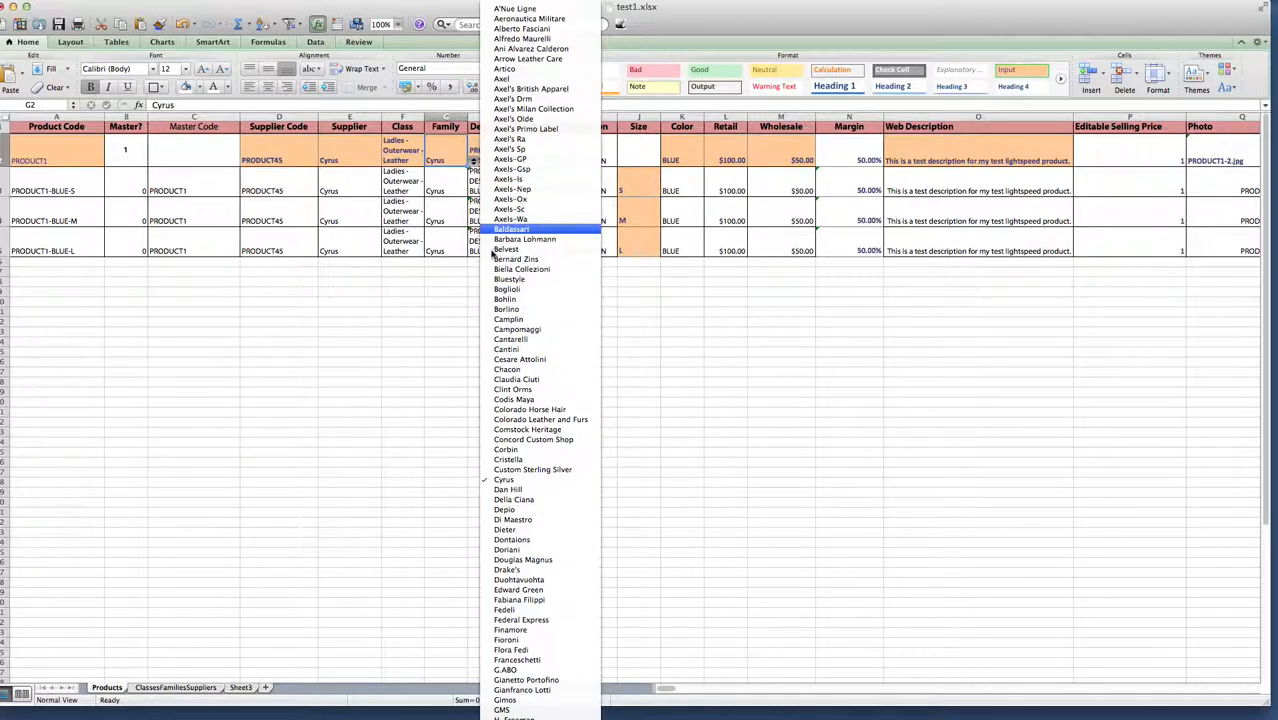
left_click(504, 479)
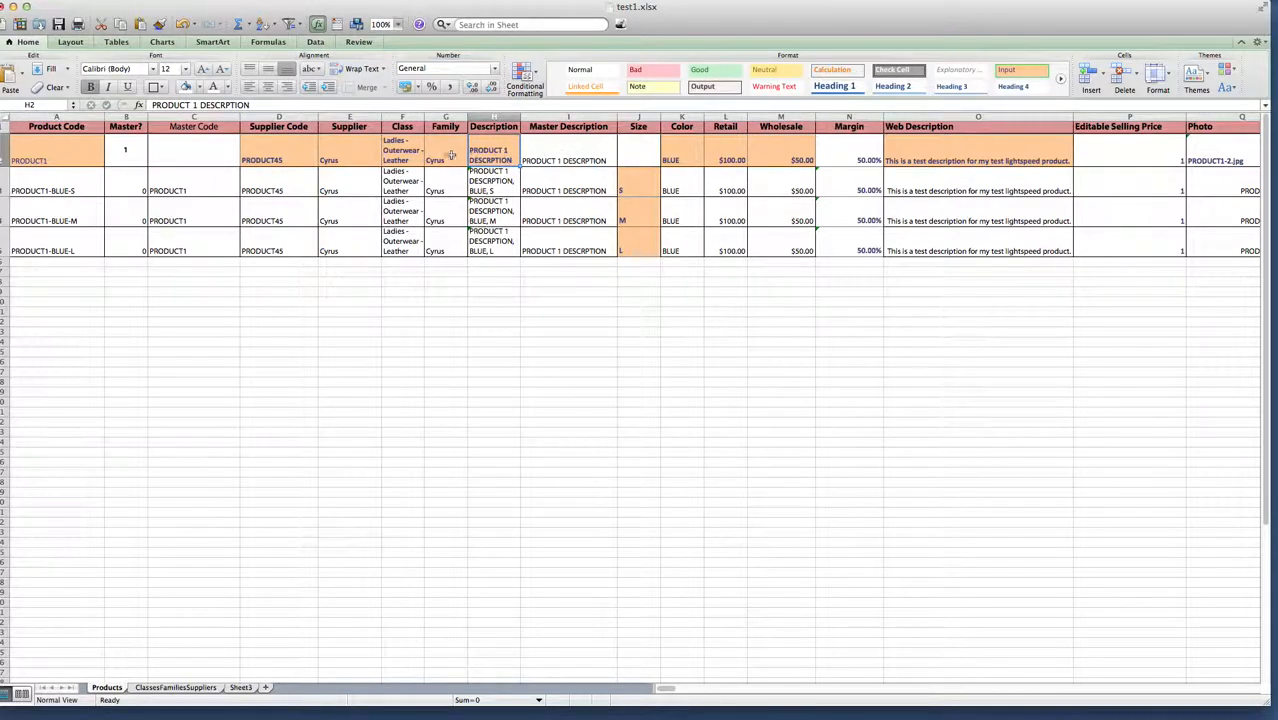
left_click(384, 160)
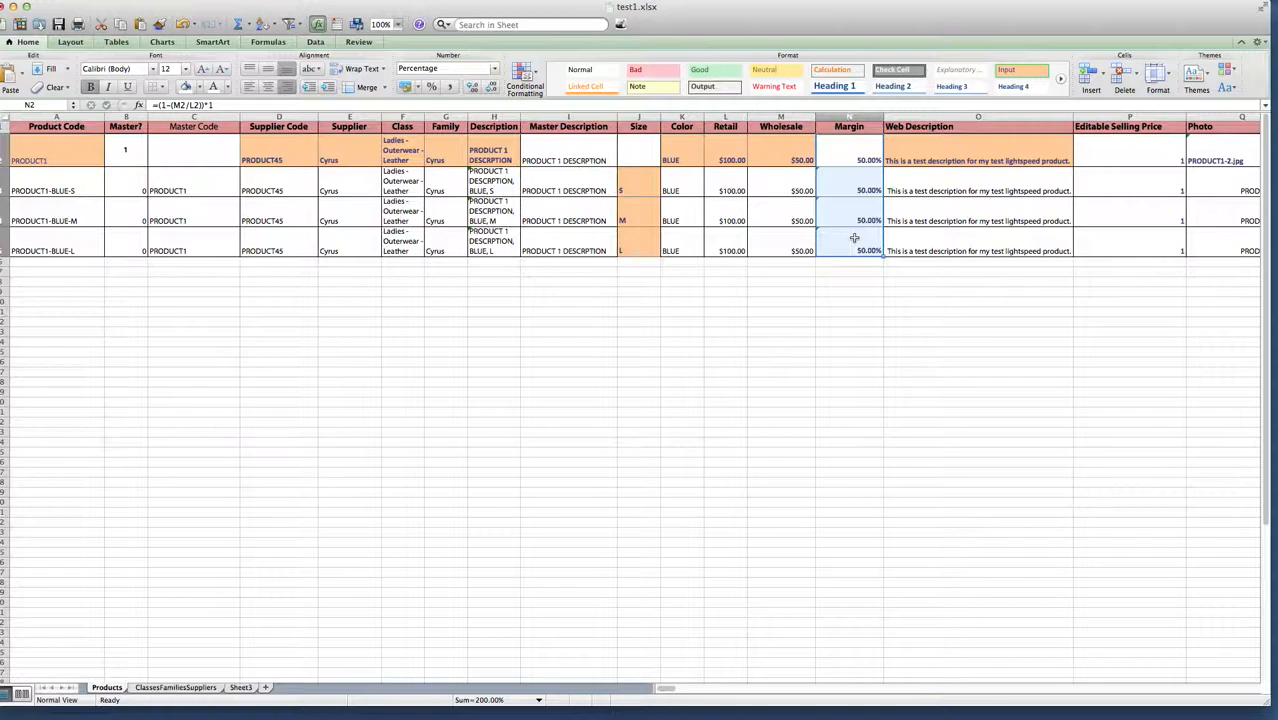
mouse_move(875, 230)
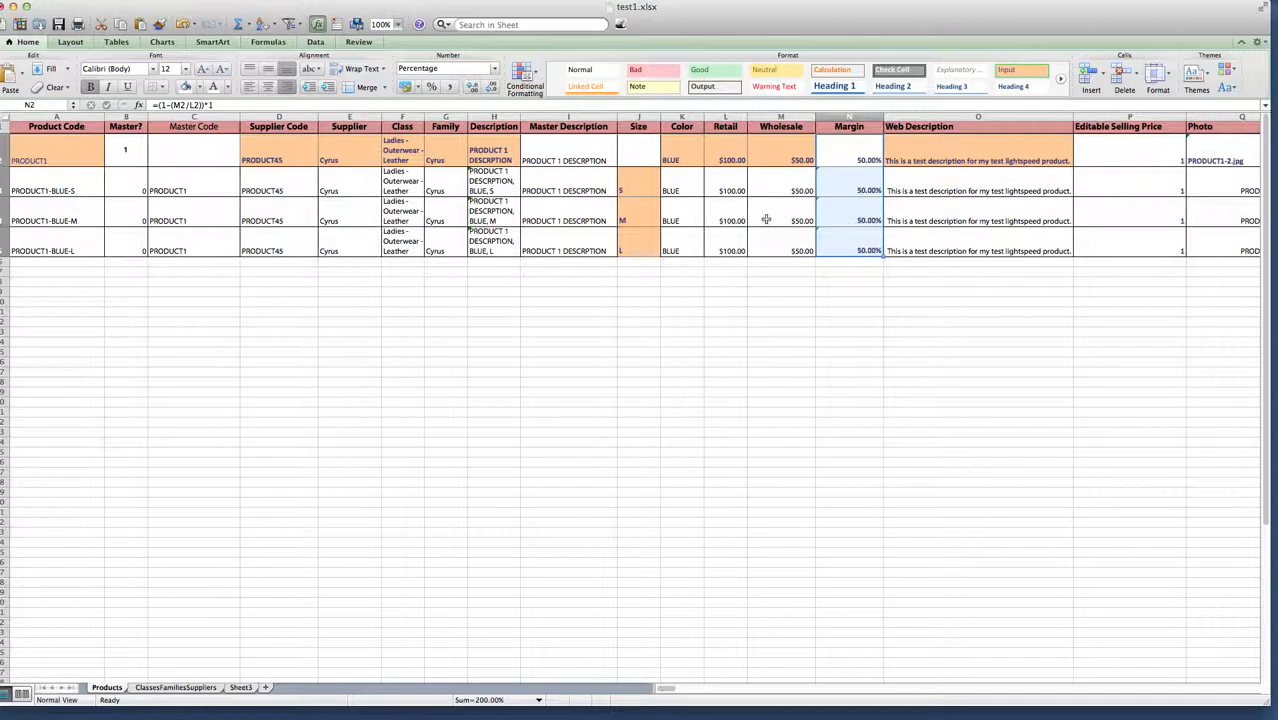
mouse_move(347, 181)
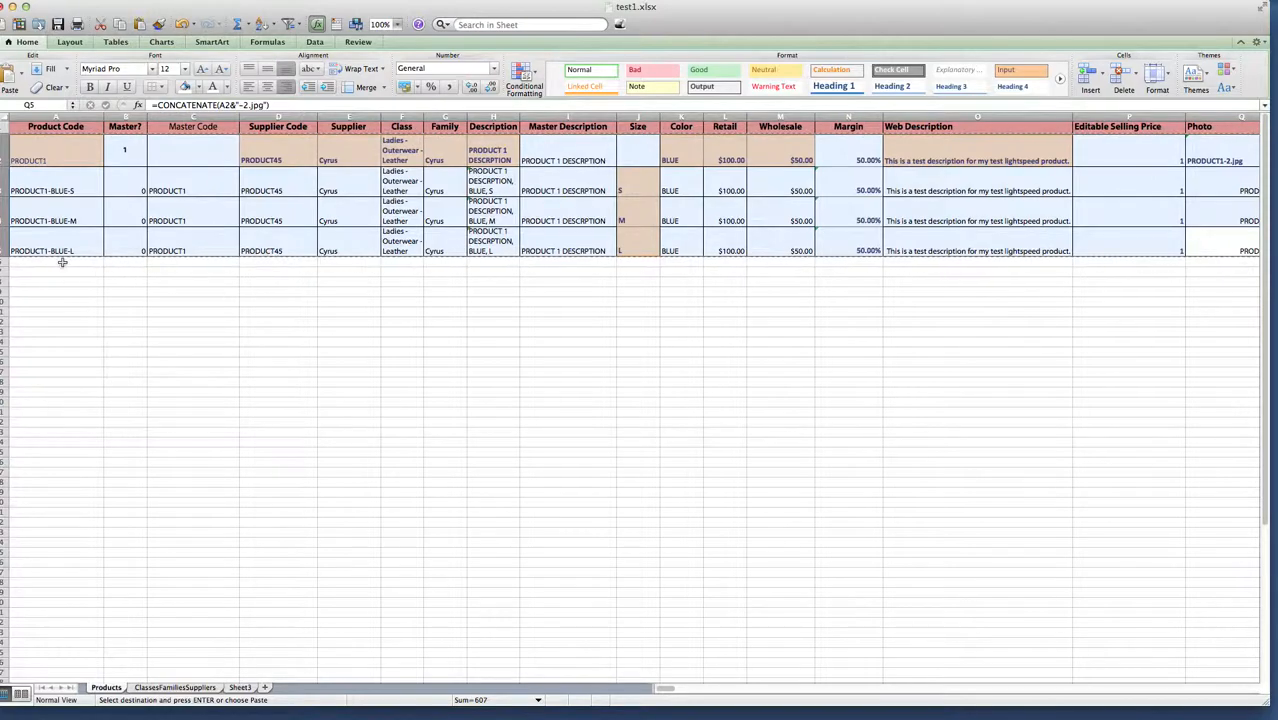
Paste rows at row 6 as PRODUCT2, class Ladies - Accessories, description 'PRODUCT 2DESCRIPTION'.
left_click(56, 264)
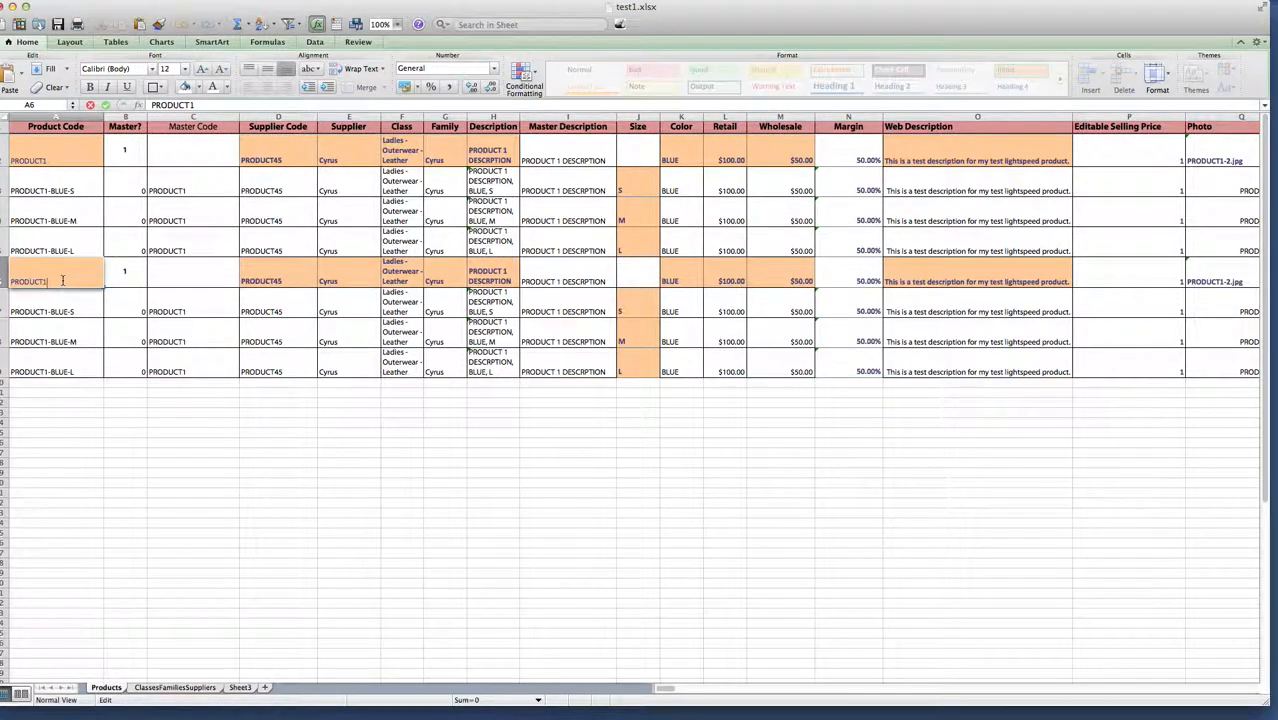
type("PRODUCT2")
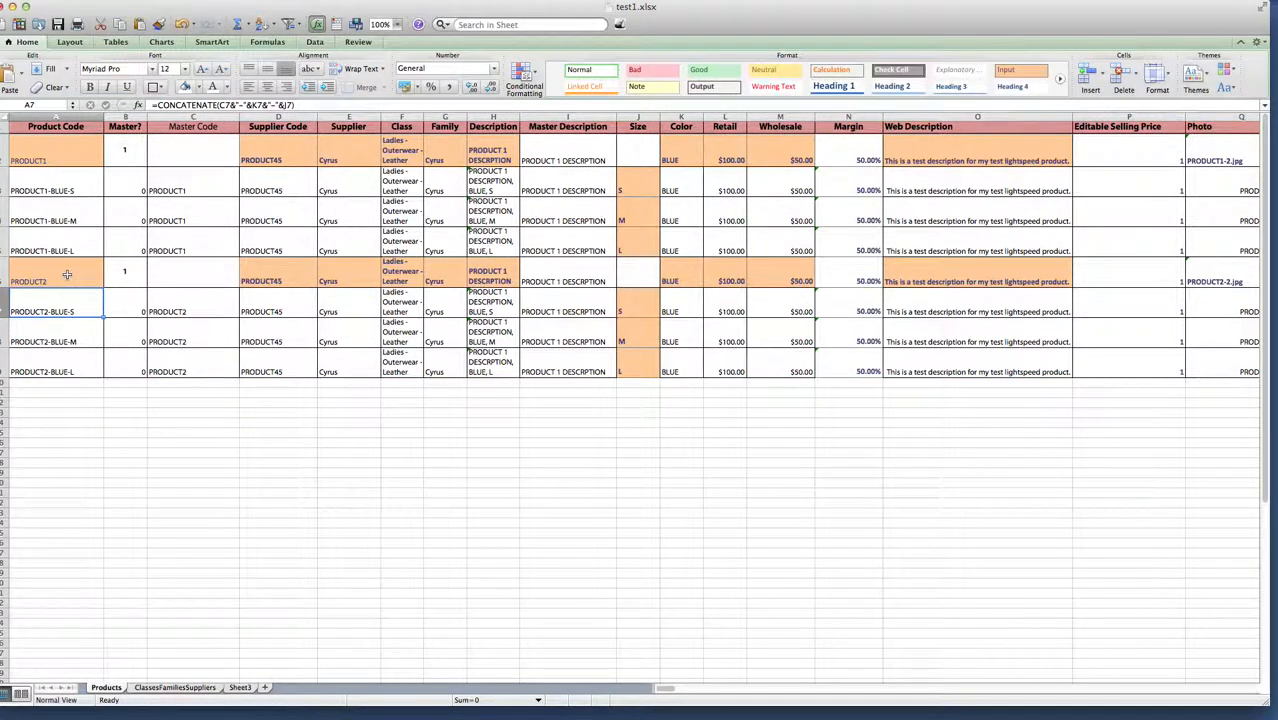
left_click(51, 278)
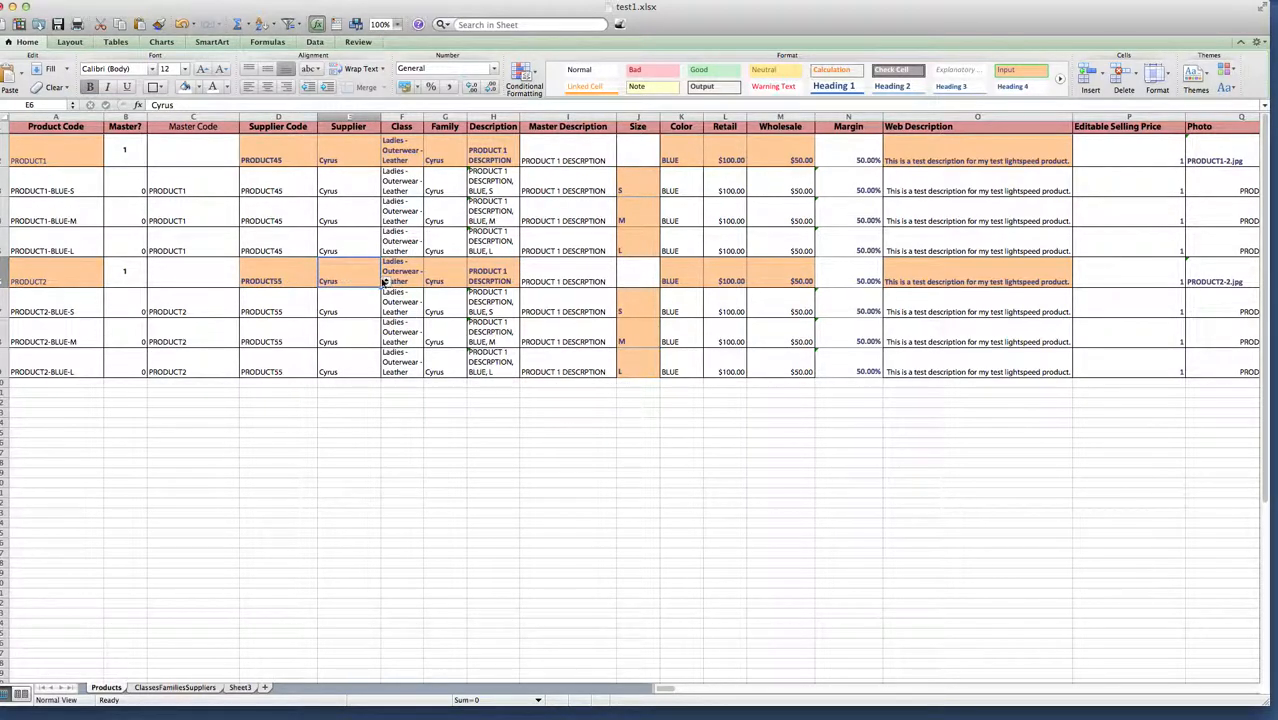
left_click(428, 281)
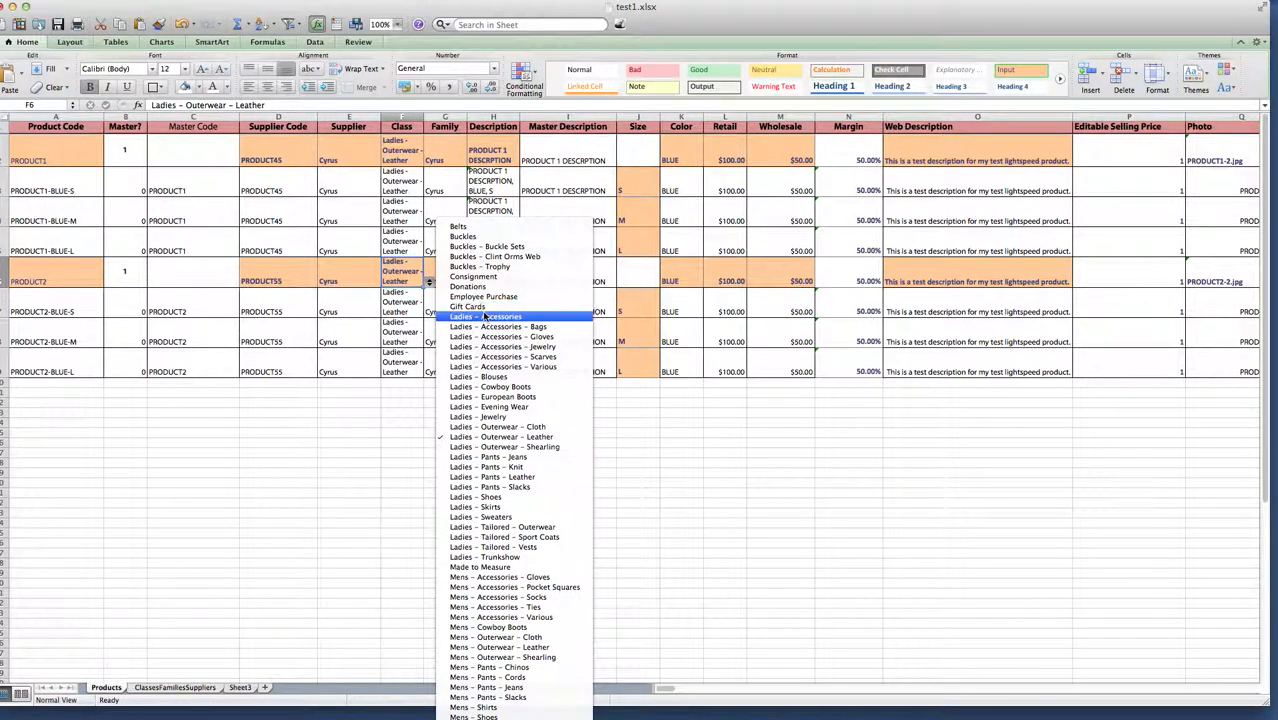
left_click(488, 317)
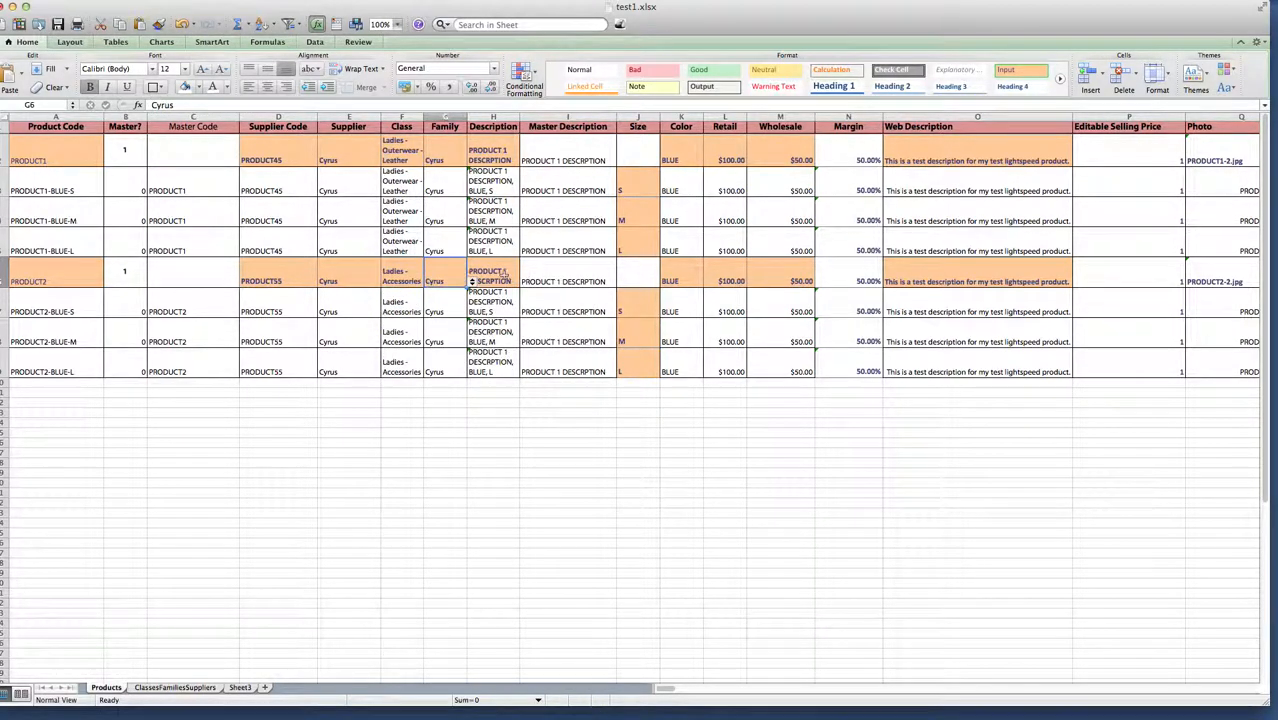
double_click(492, 277)
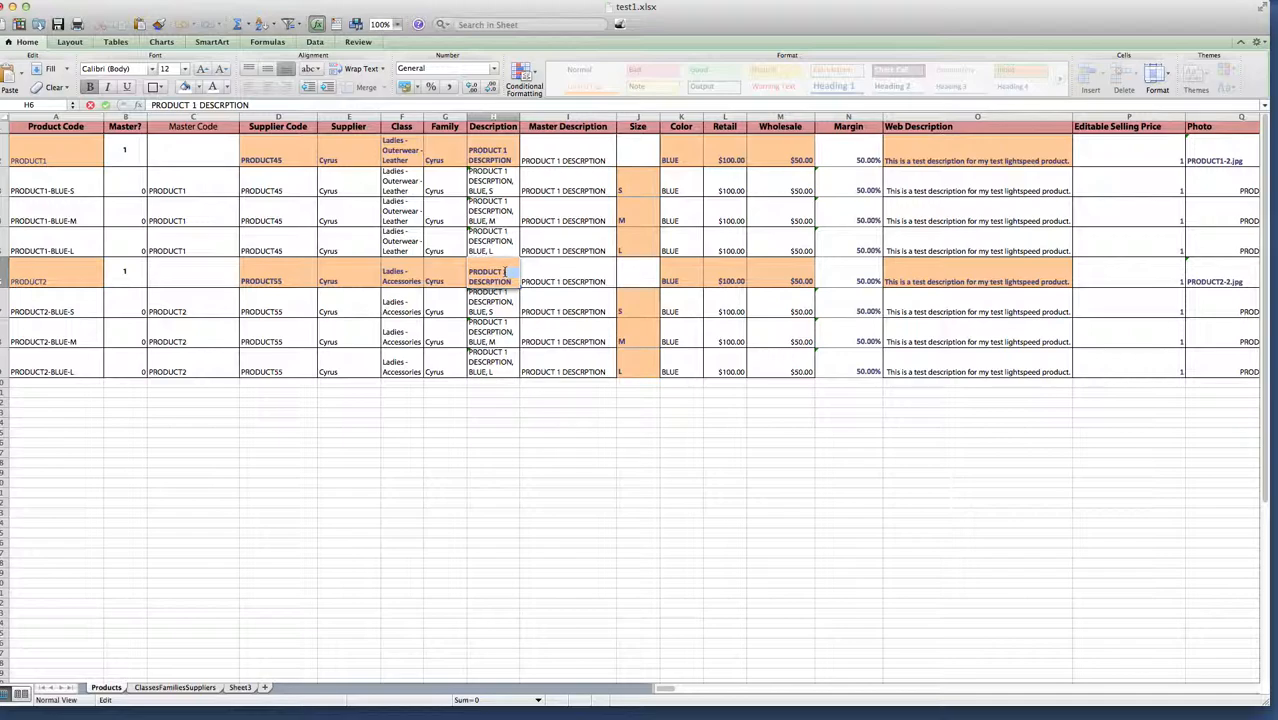
type("PRODUCT 2DESCRIPTION")
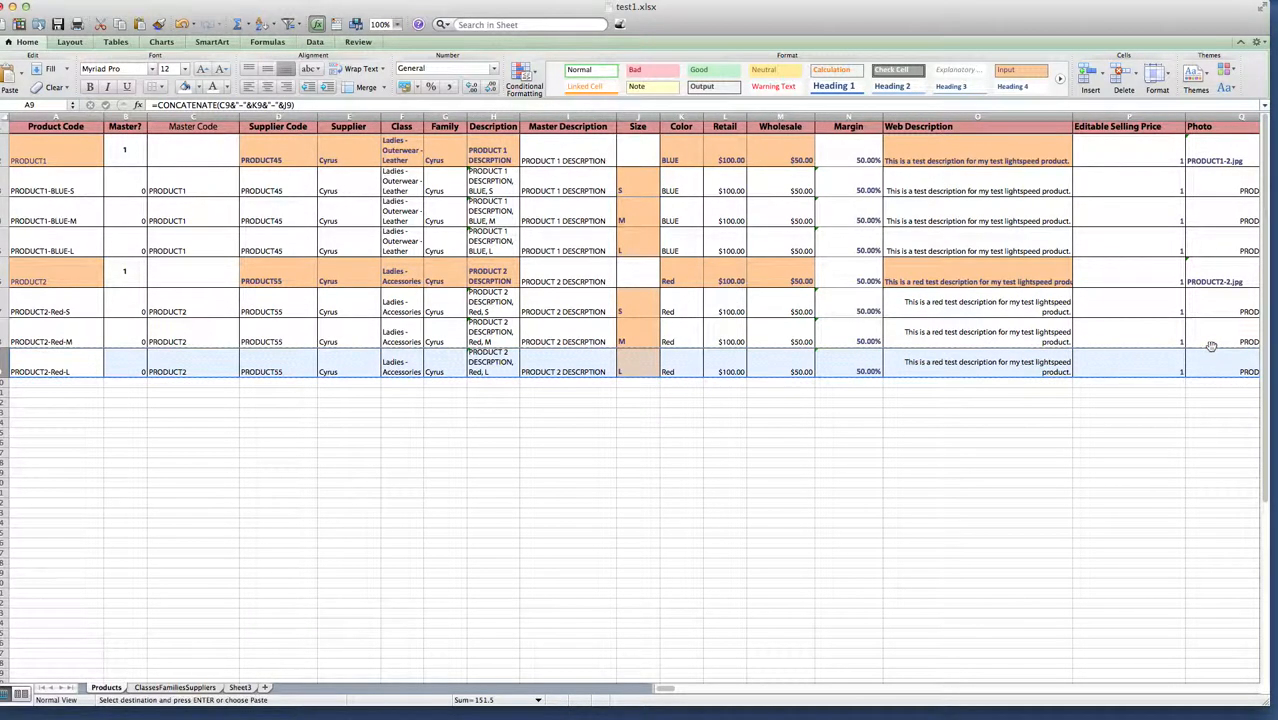
Enter XL as the size of PRODUCT2's last variant row.
left_click(55, 386)
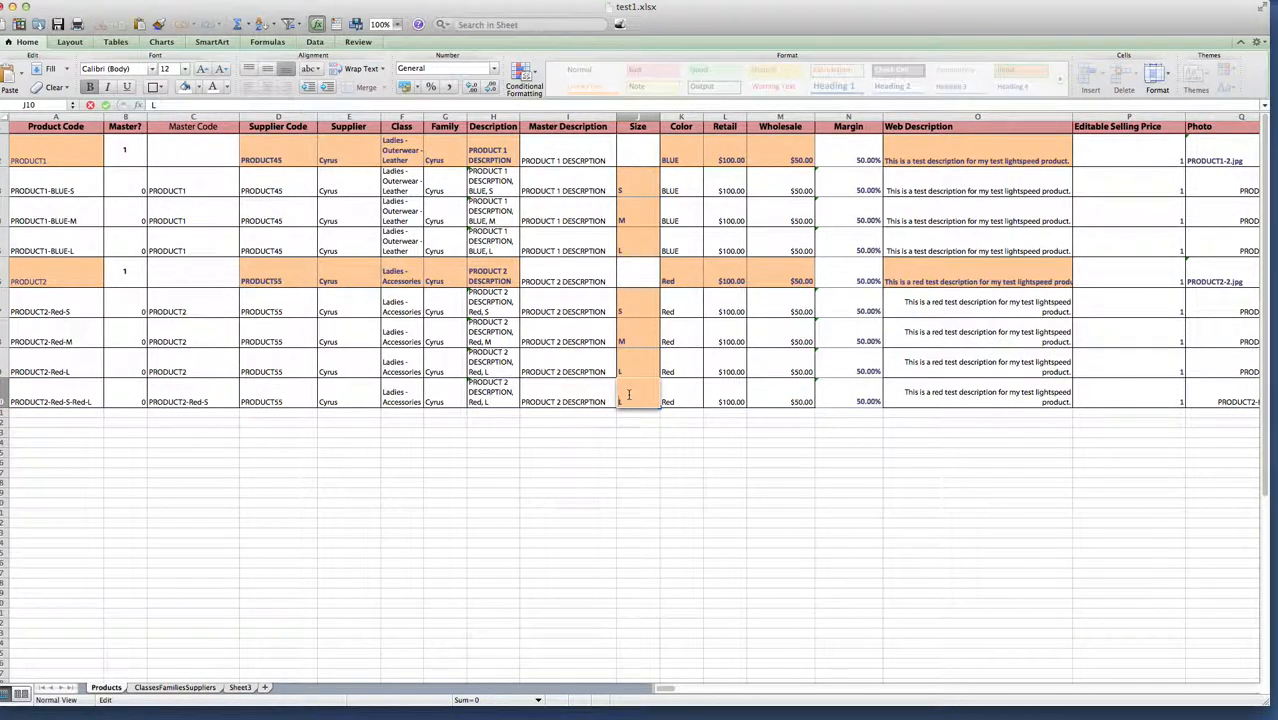
type("XL")
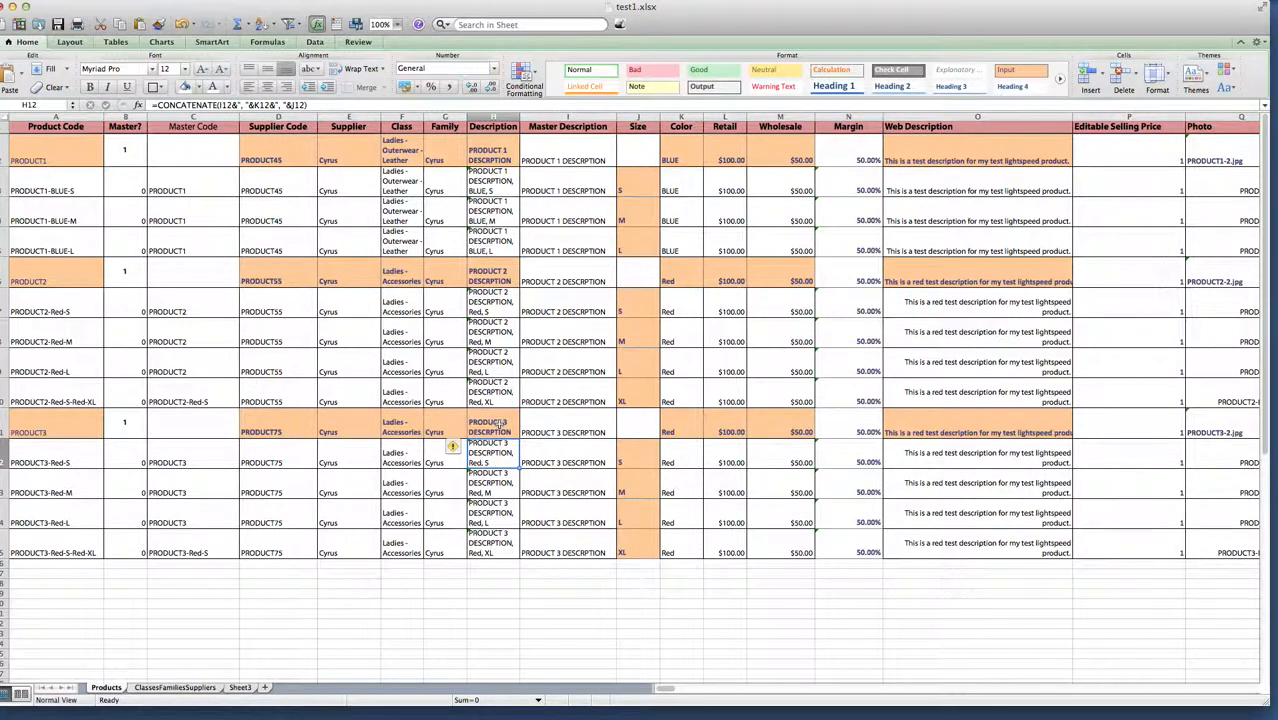
Change the PRODUCT3 master's Color cell to Green.
left_click(492, 427)
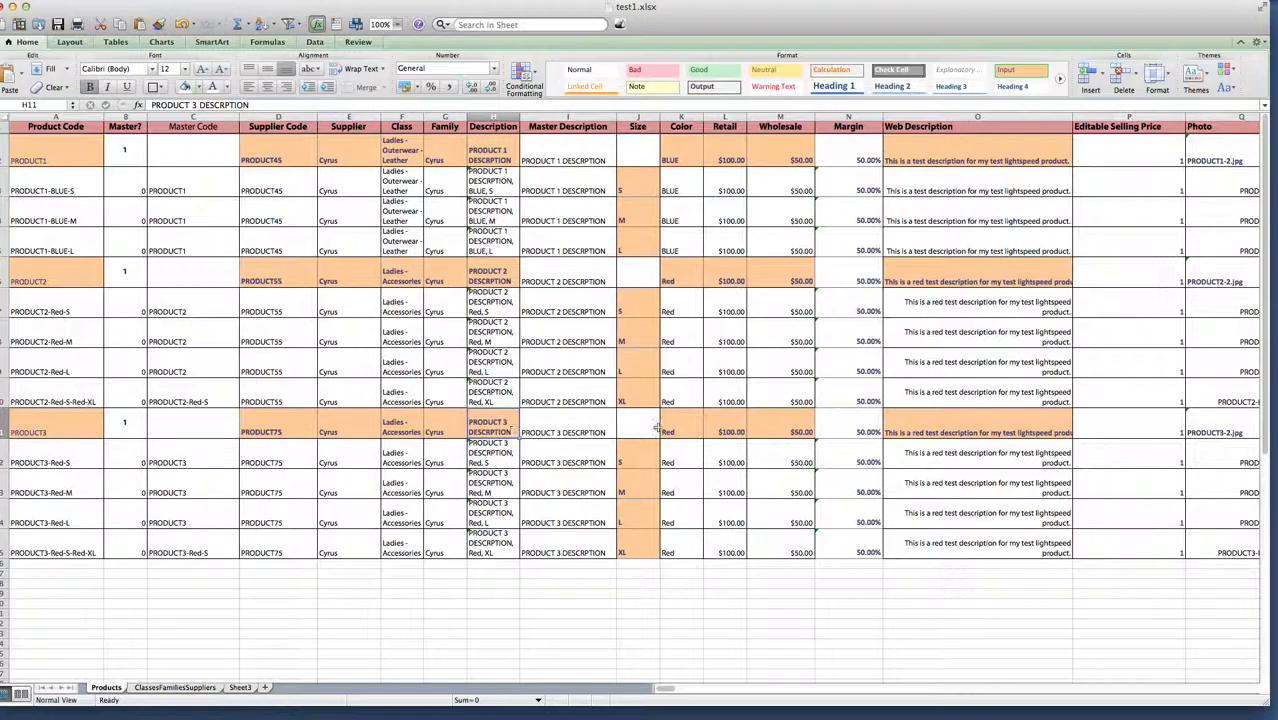
left_click(680, 432)
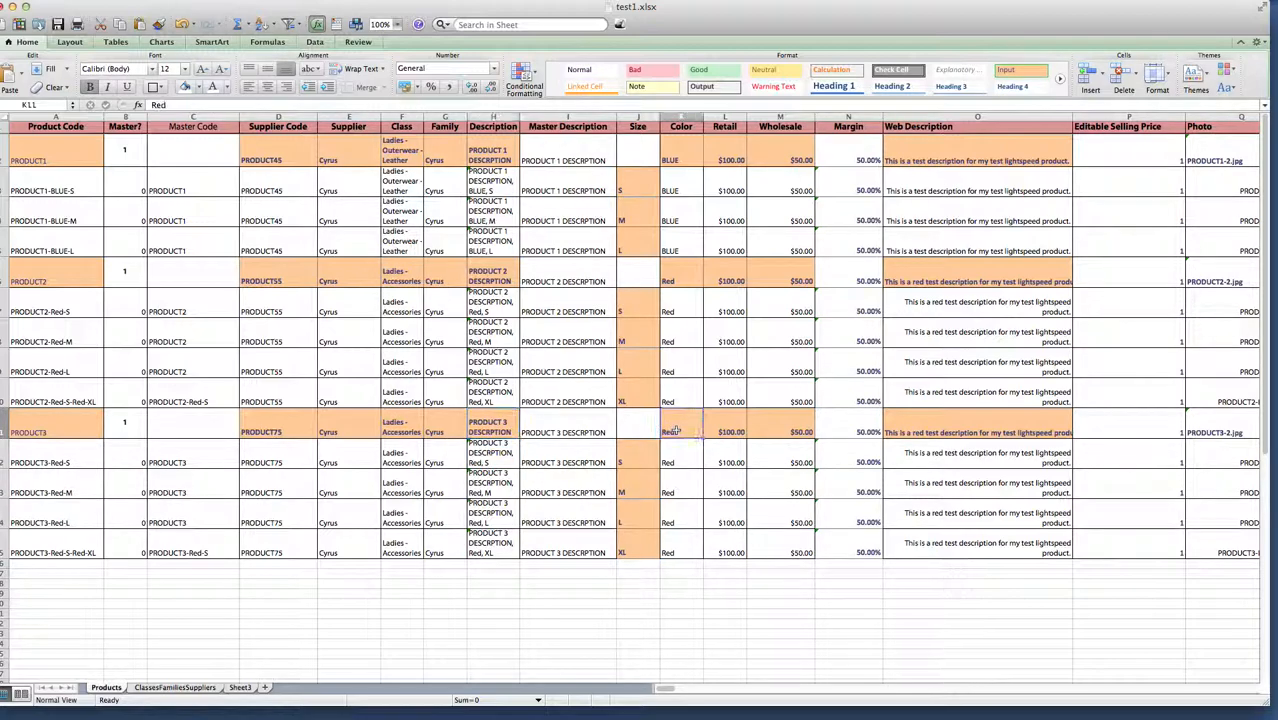
double_click(678, 432)
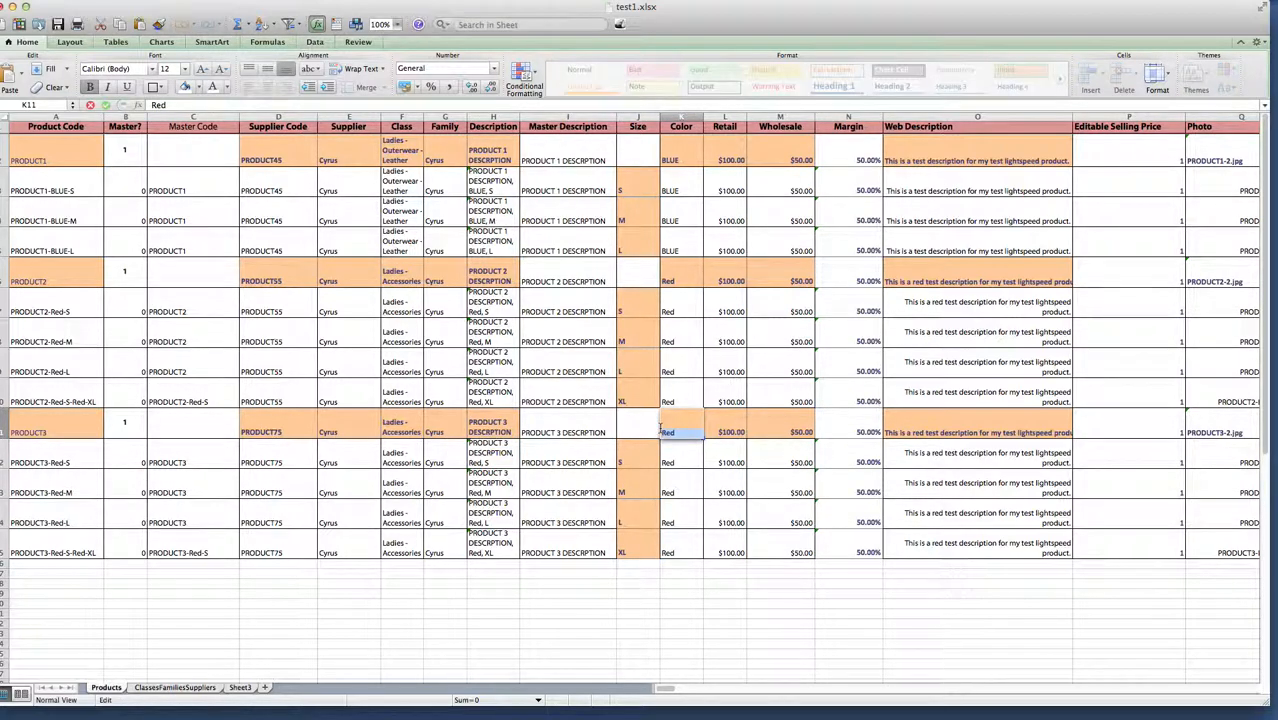
type("Green")
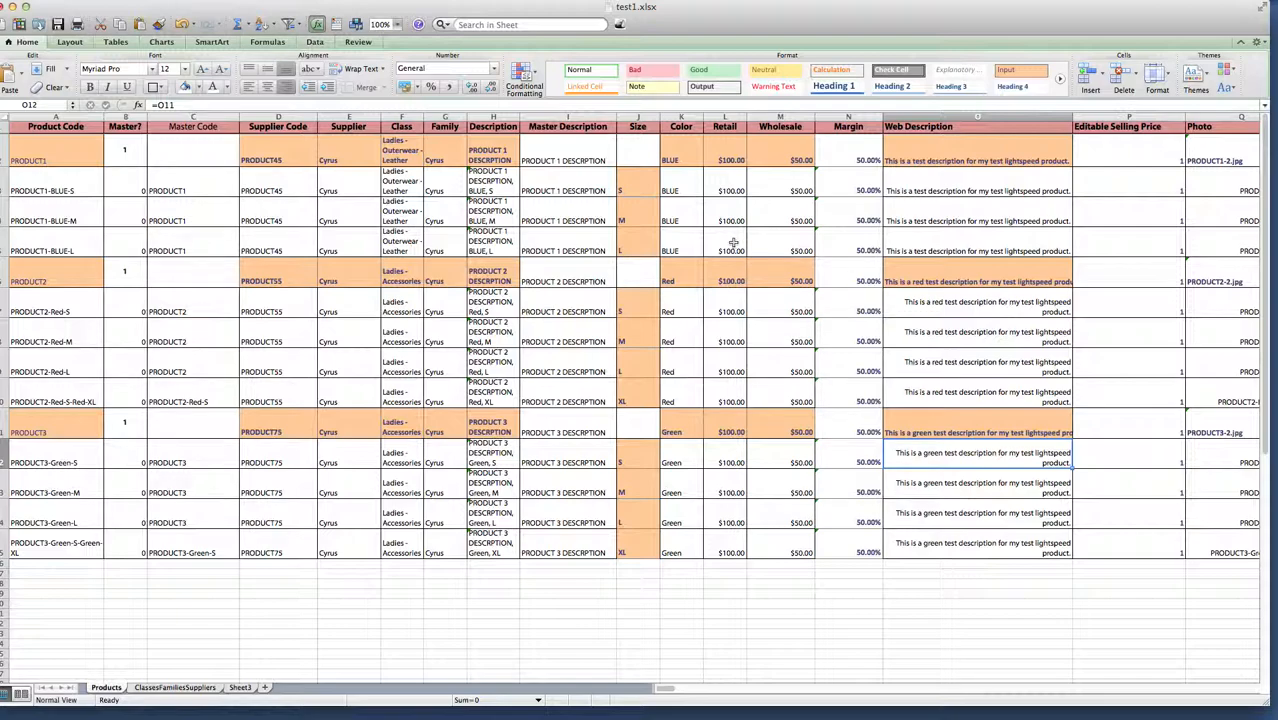
mouse_move(915, 251)
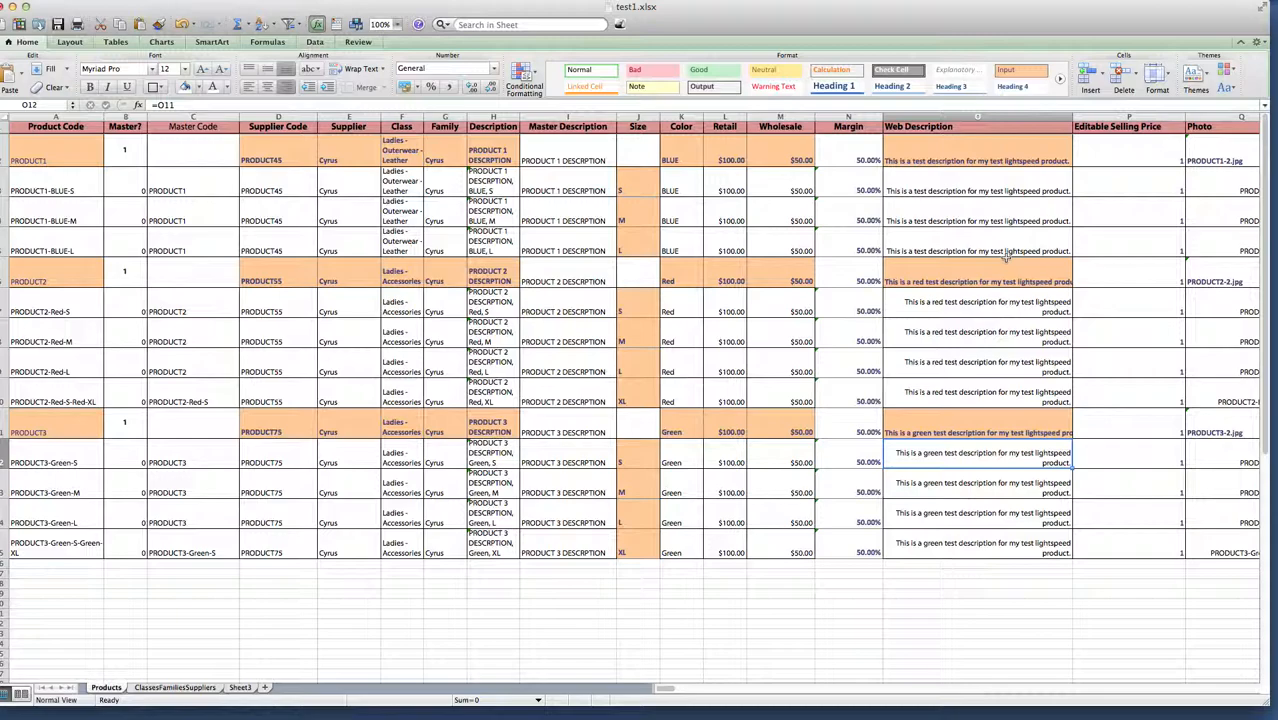
mouse_move(947, 215)
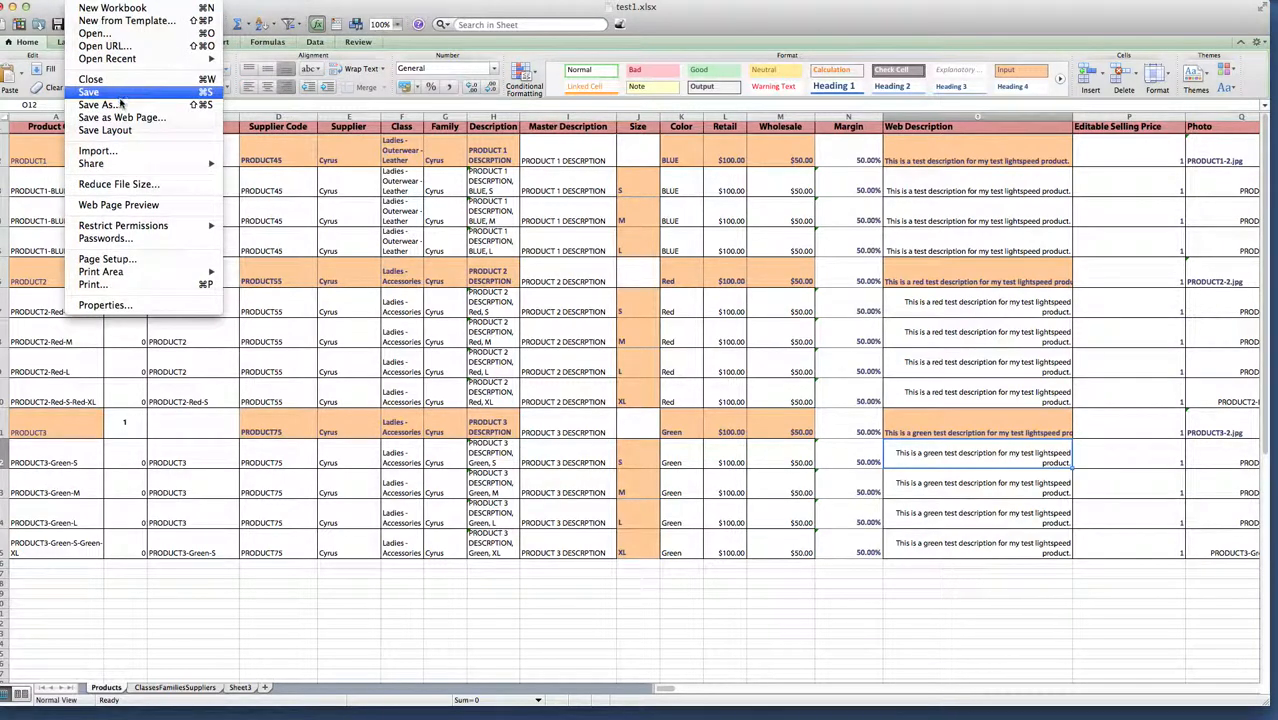
mouse_move(113, 108)
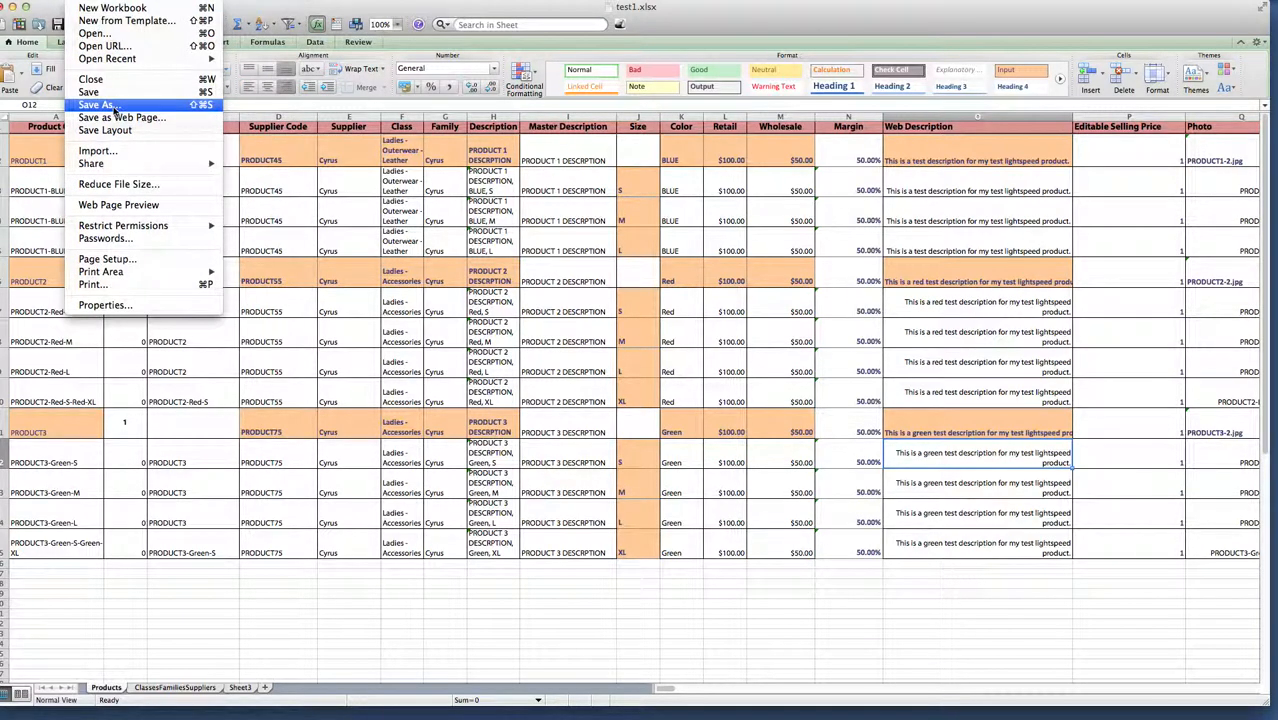
Save a separate copy of the product workbook named test2.xlsx.
left_click(116, 103)
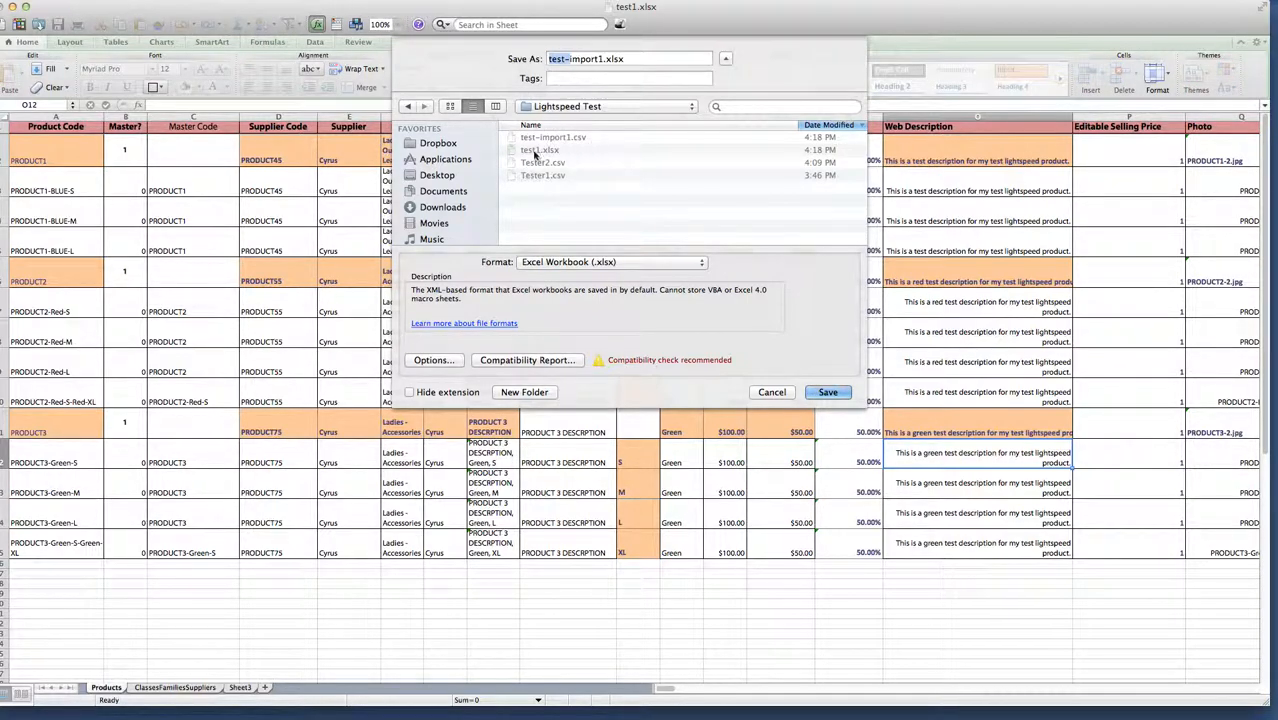
type("test1.xlsx")
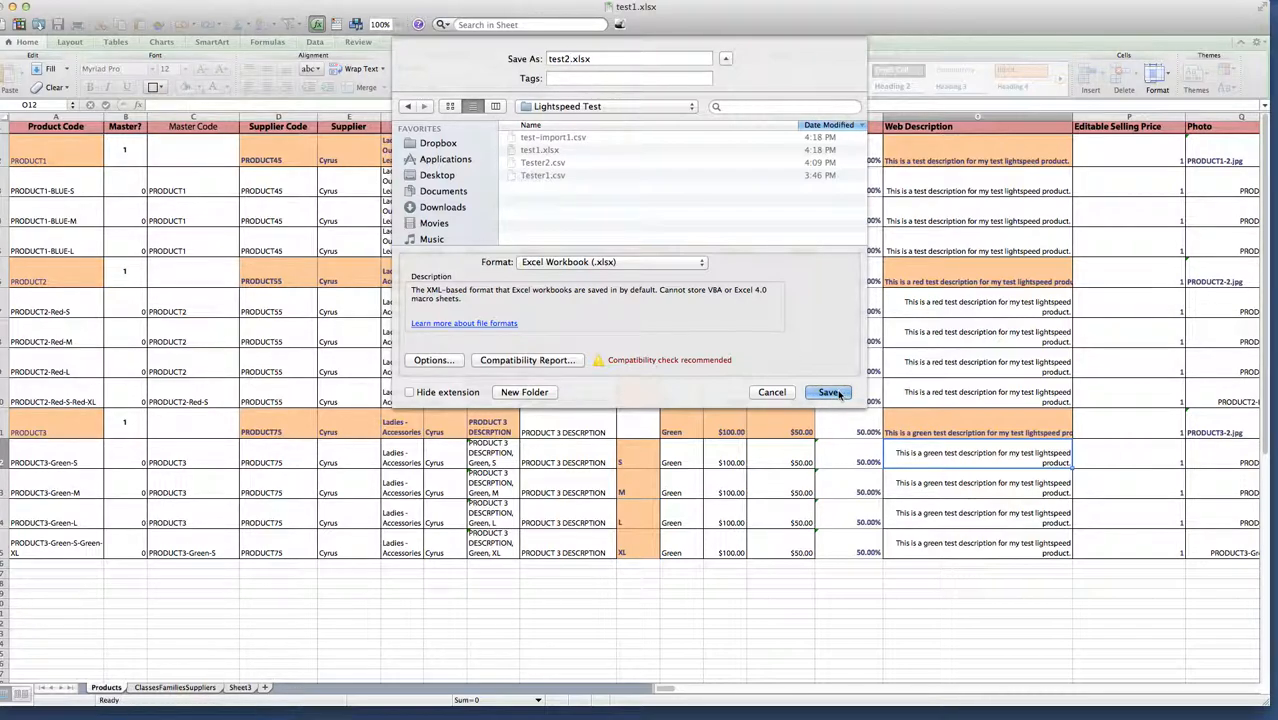
left_click(827, 392)
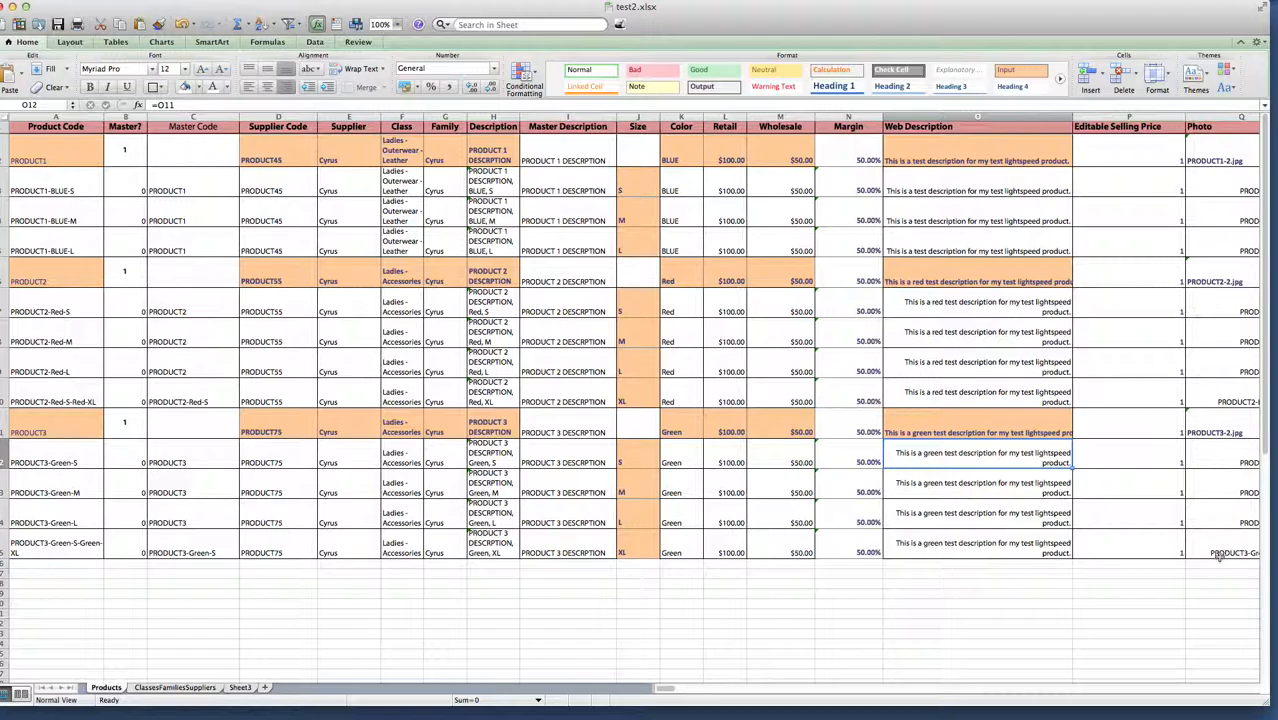
left_click(1126, 126)
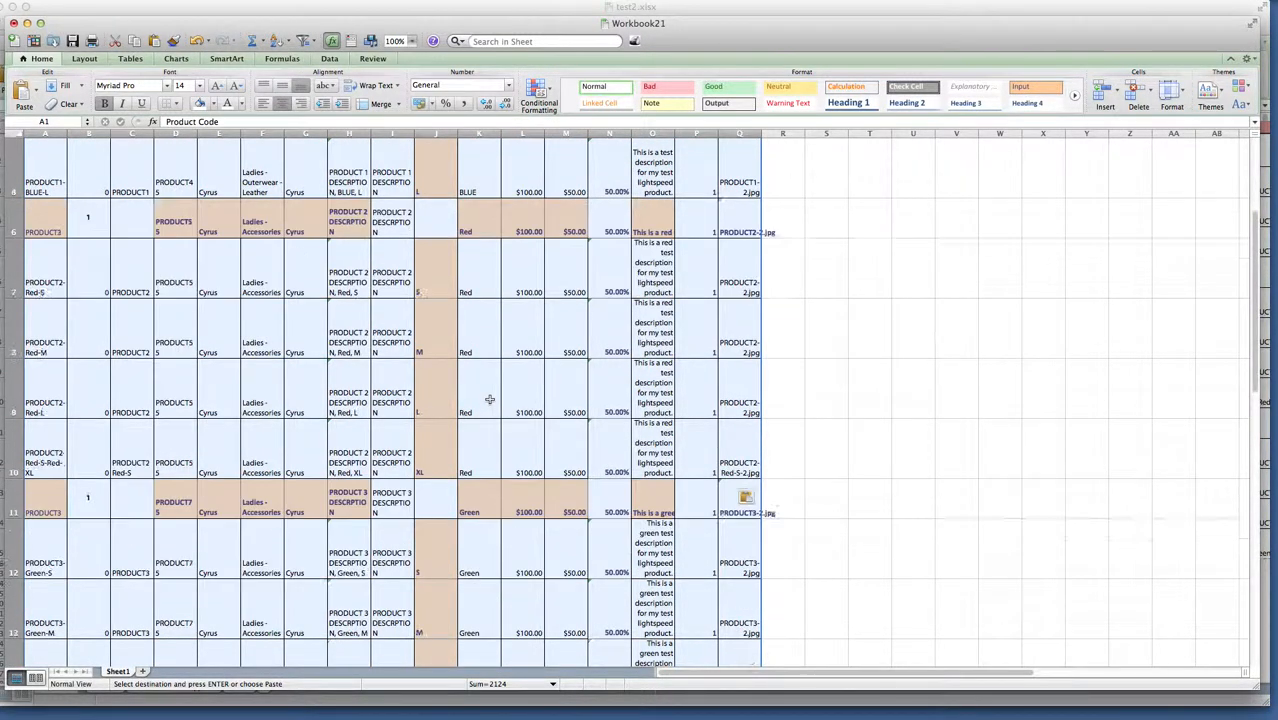
Scroll through the pasted product table in Workbook21 and back to the top.
scroll("down", 3)
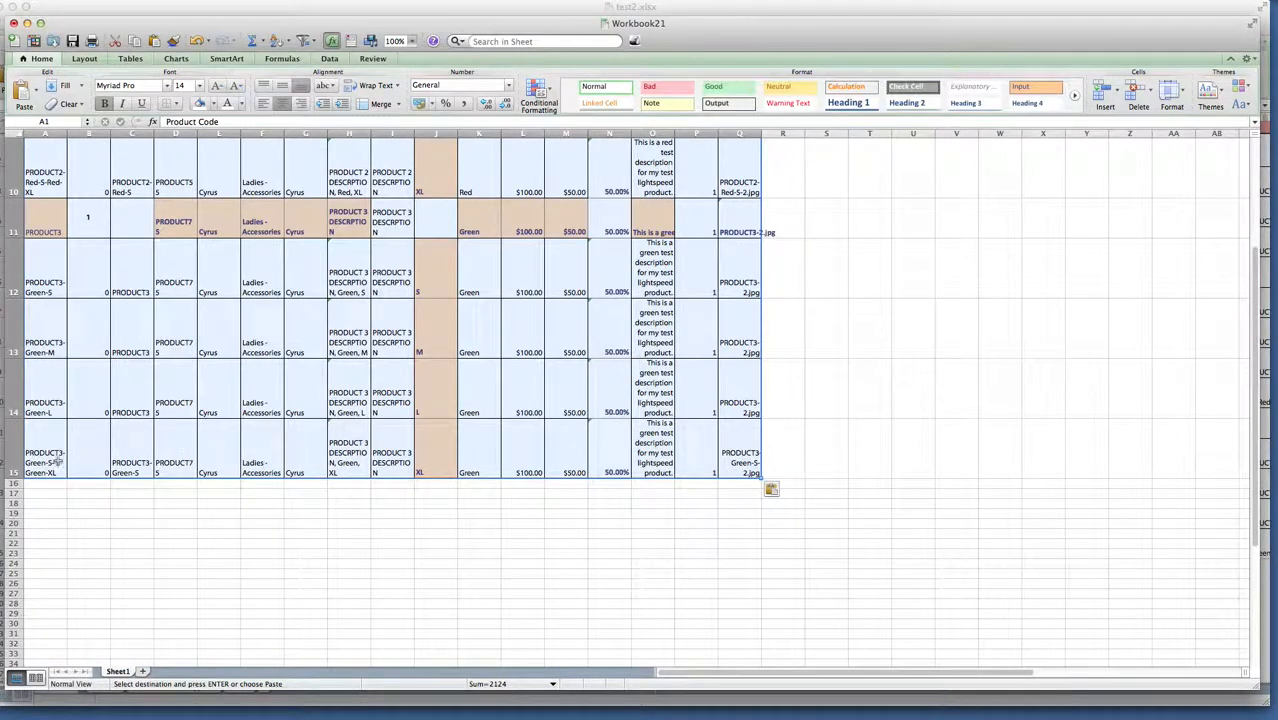
scroll("up", 3)
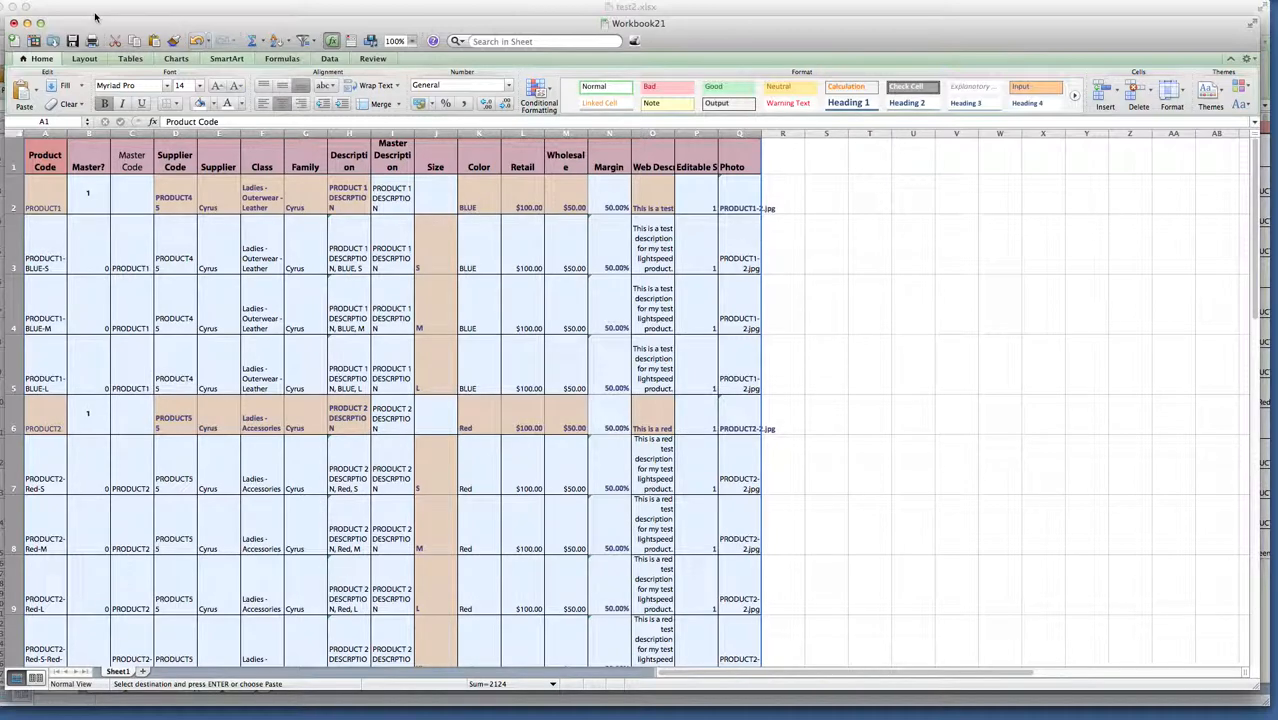
left_click(30, 8)
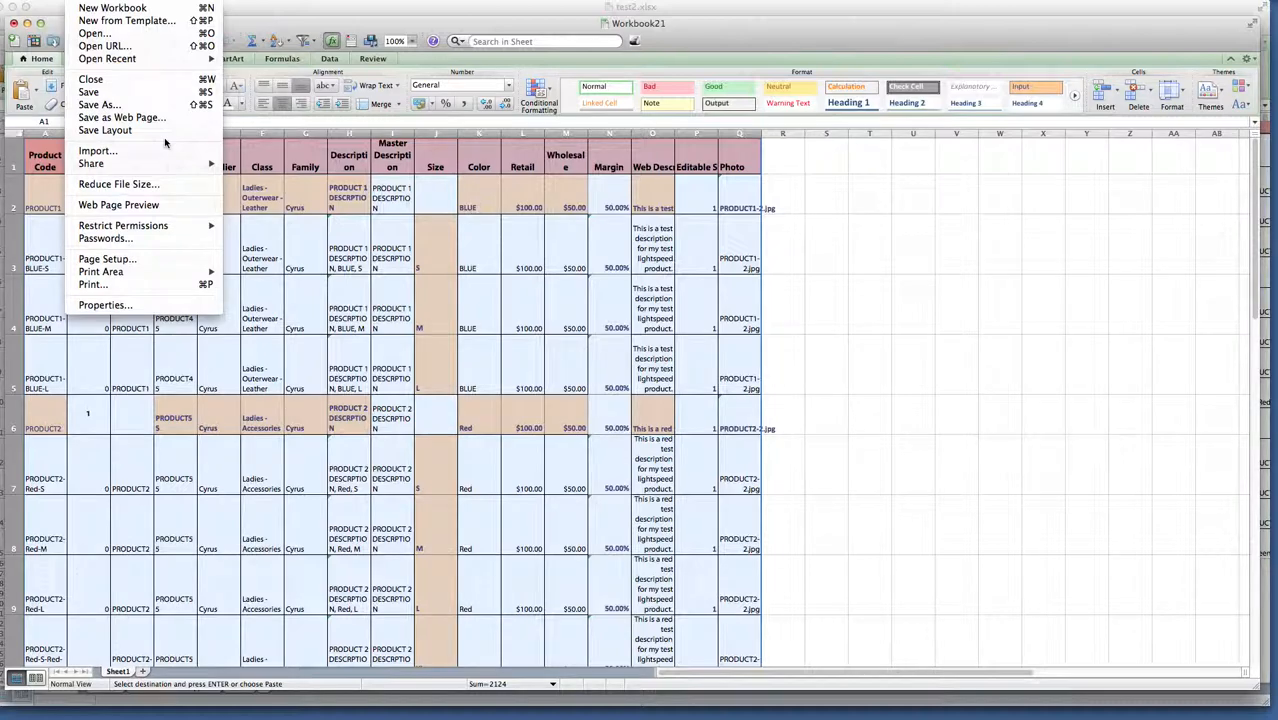
mouse_move(110, 130)
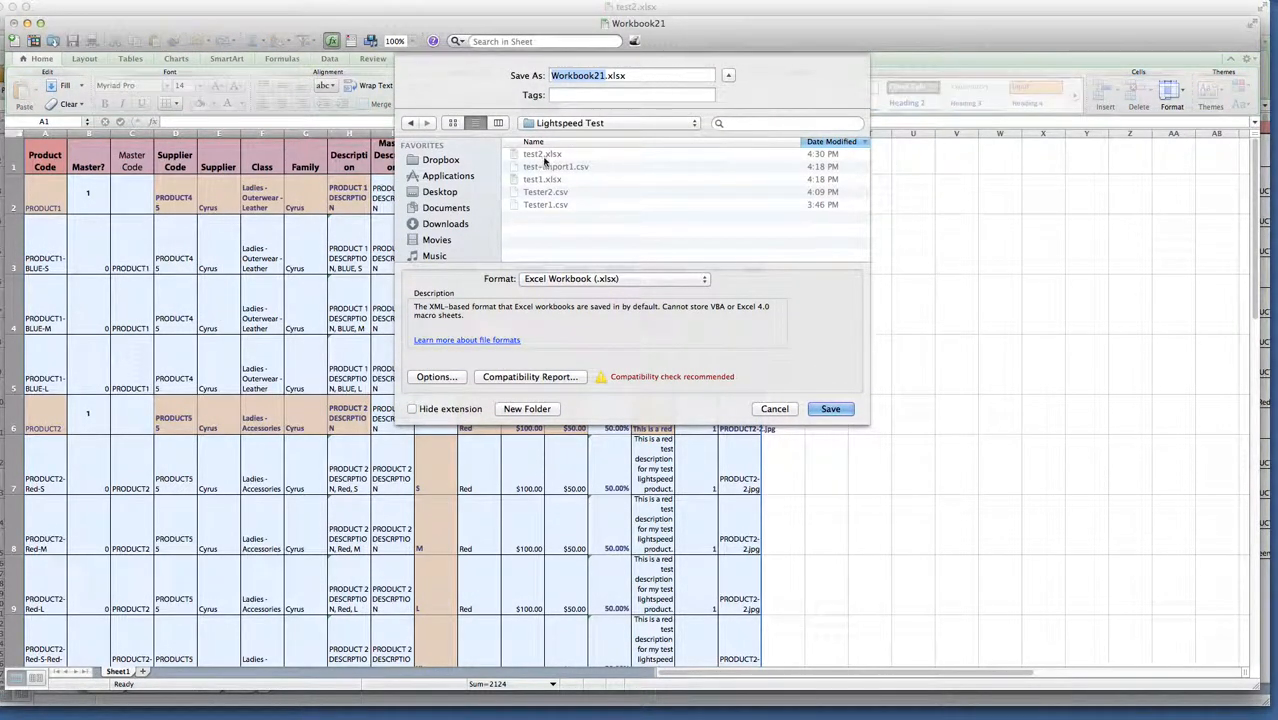
Save Workbook21 as test-import2 in Comma Separated Values (.csv) format, accepting the feature-loss warning.
left_click(542, 154)
type("test-import")
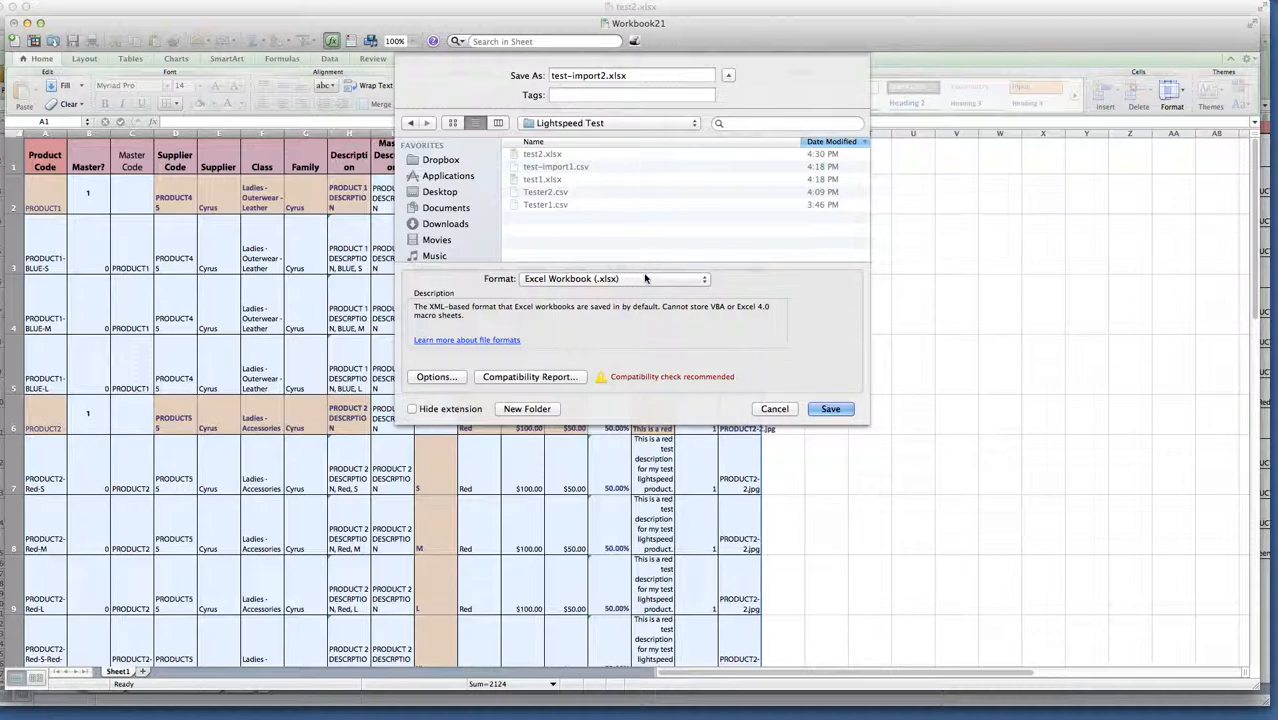
left_click(613, 278)
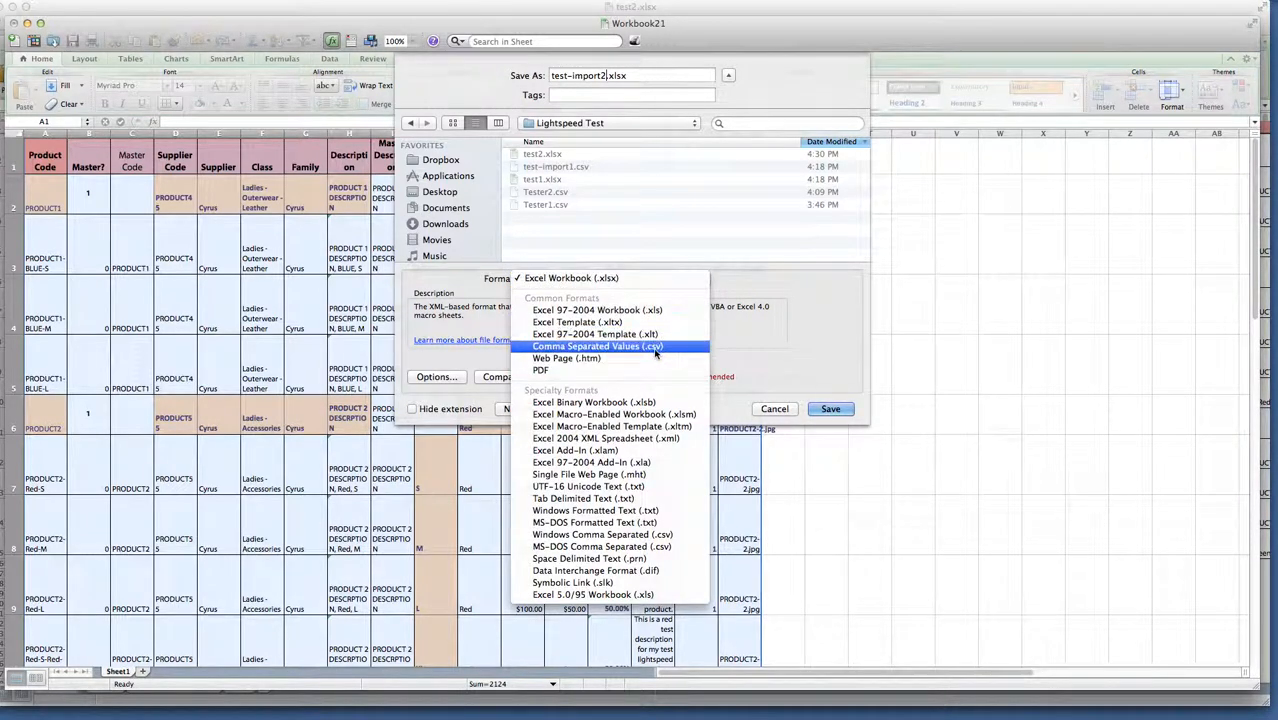
left_click(597, 346)
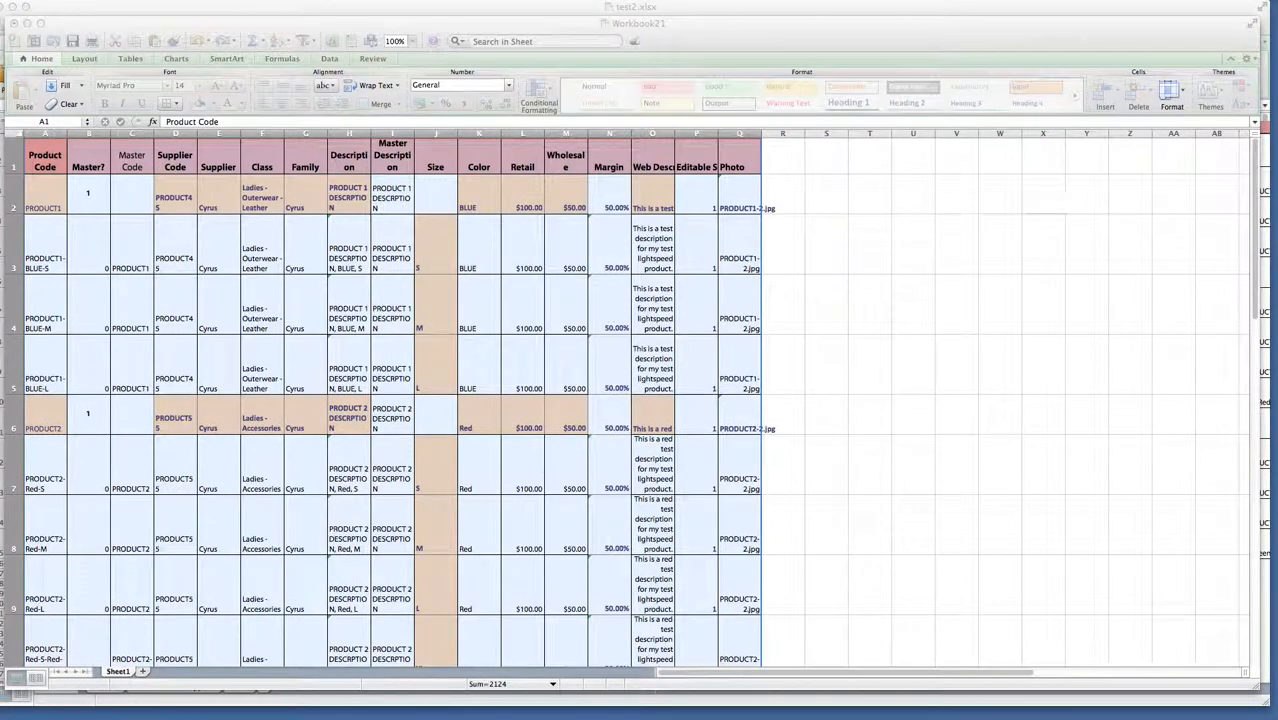
key("cmd+s")
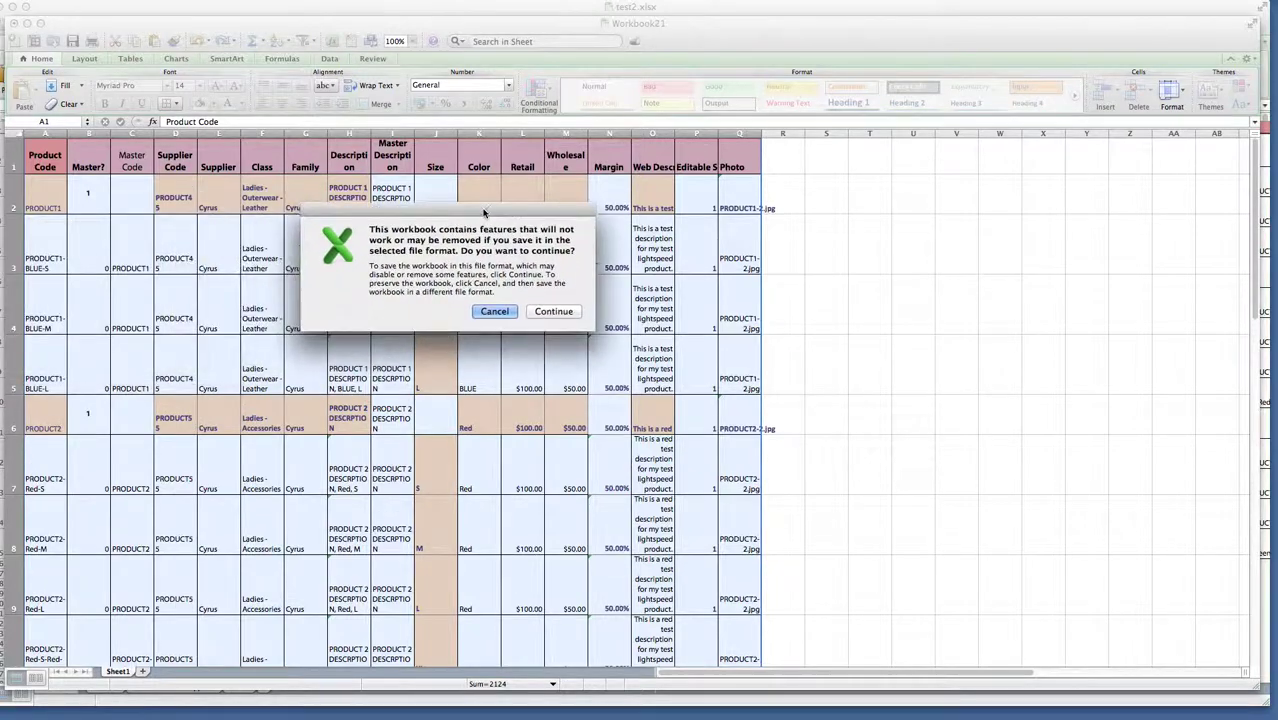
left_click(553, 311)
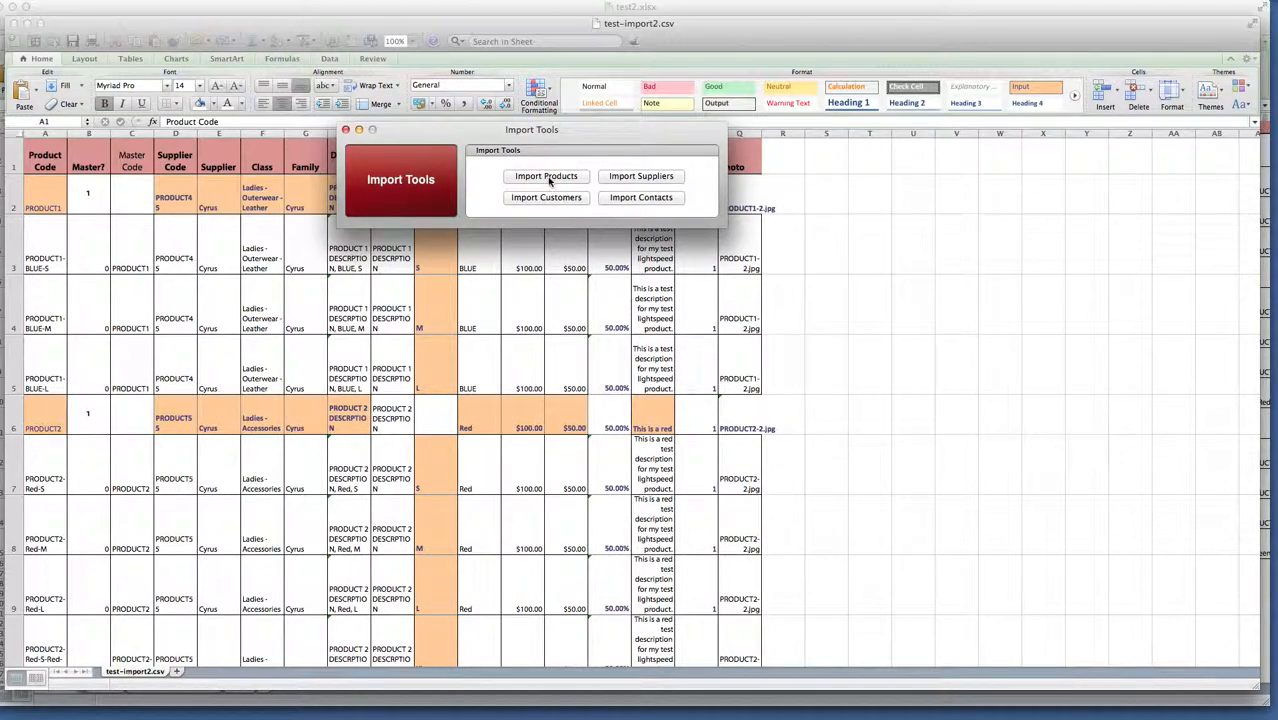
Choose Import Products in Lightspeed's Import Tools window.
left_click(545, 176)
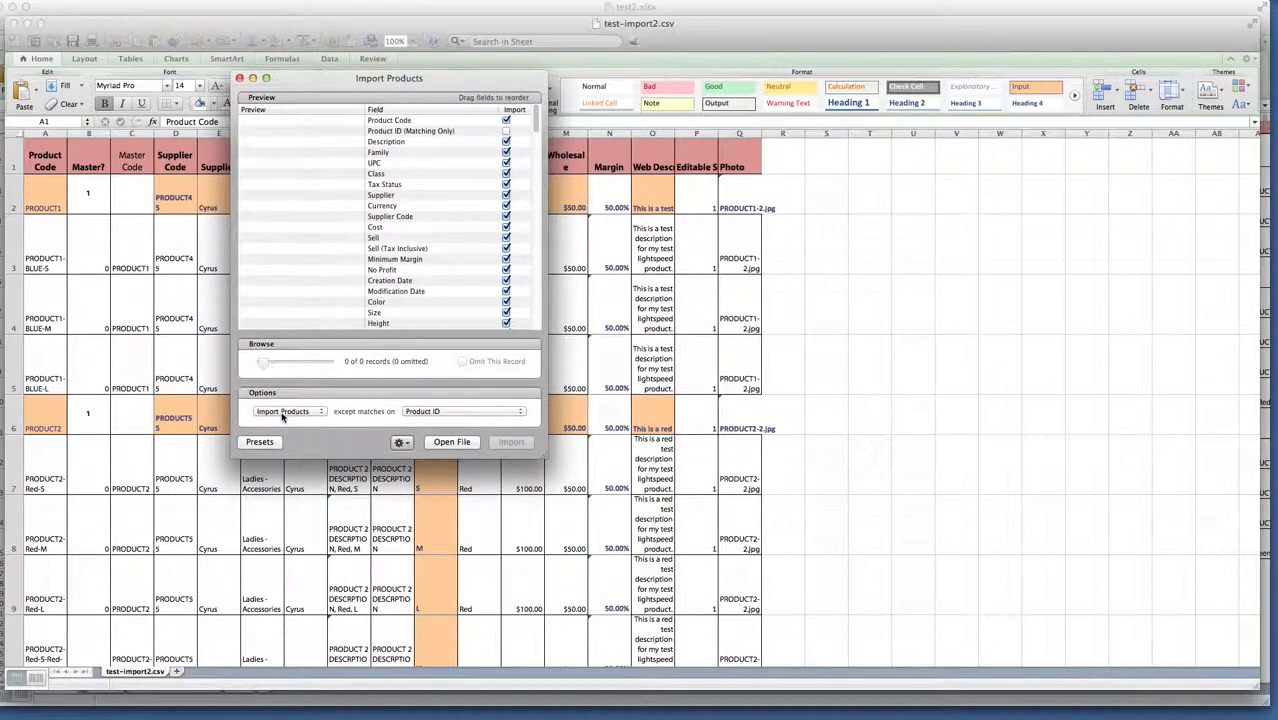
Keep the mode on importing products and match existing records on Product Code.
left_click(288, 411)
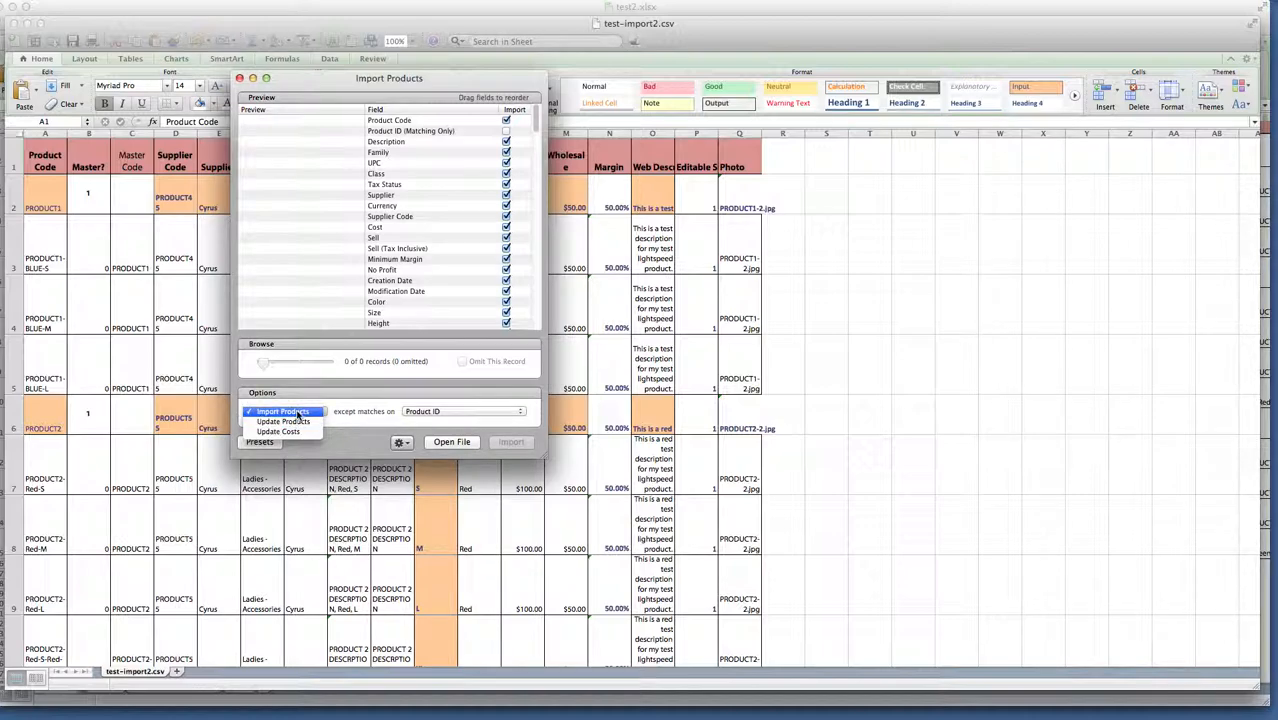
left_click(285, 411)
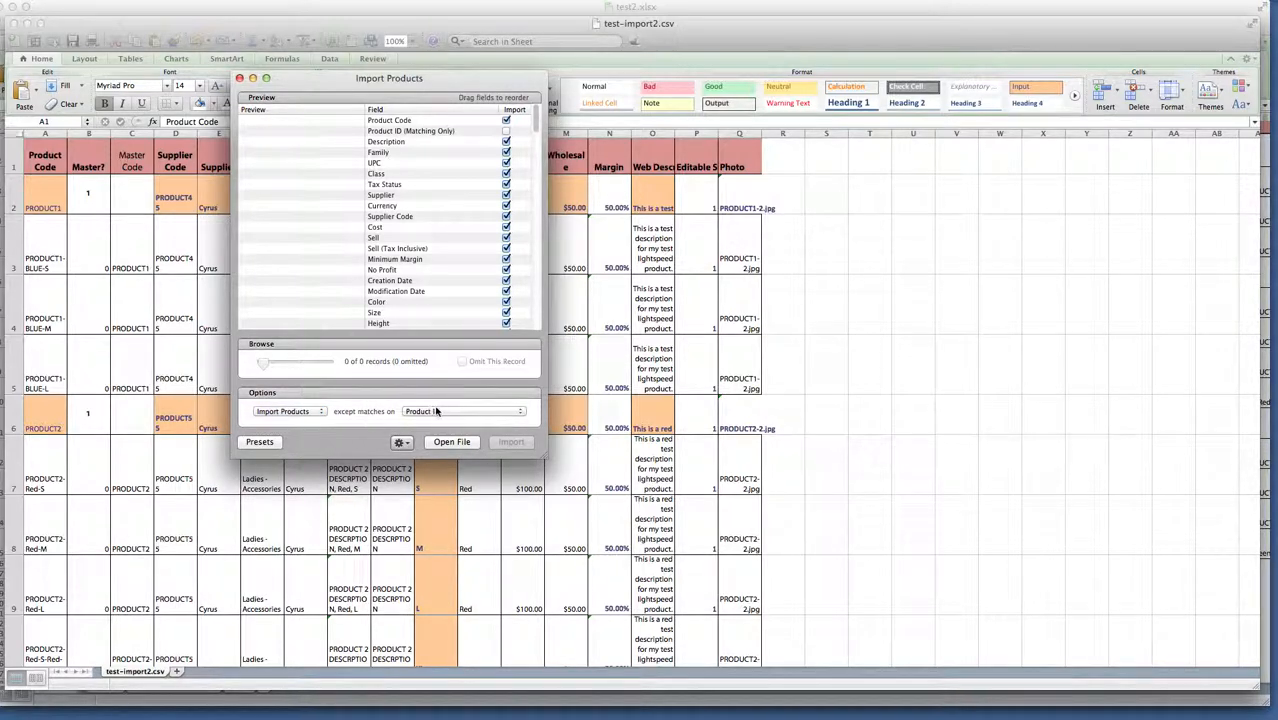
left_click(460, 411)
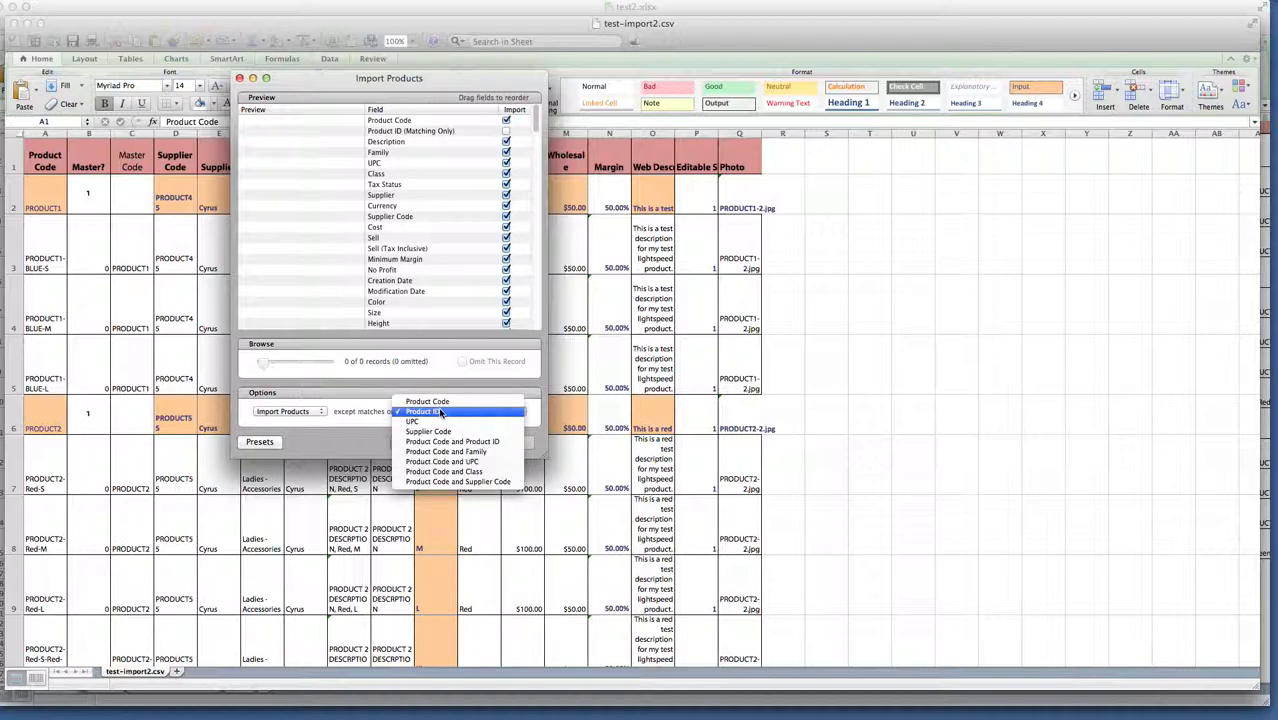
left_click(426, 411)
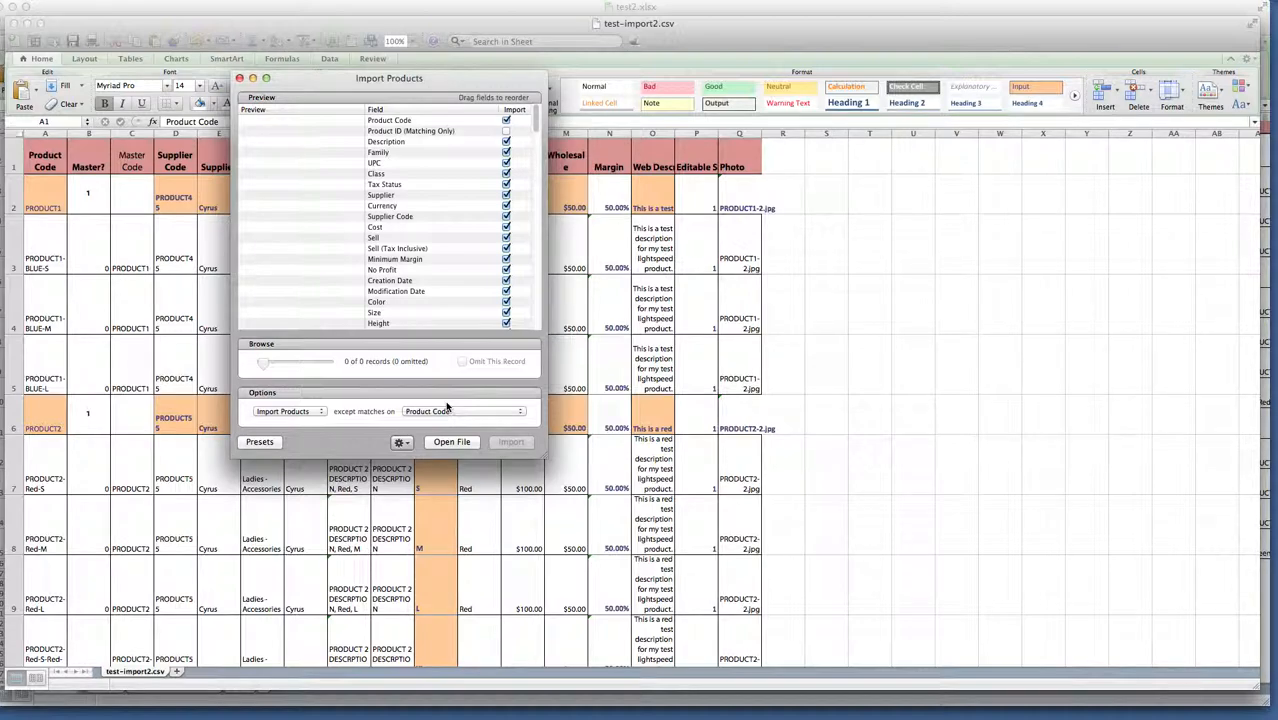
mouse_move(487, 417)
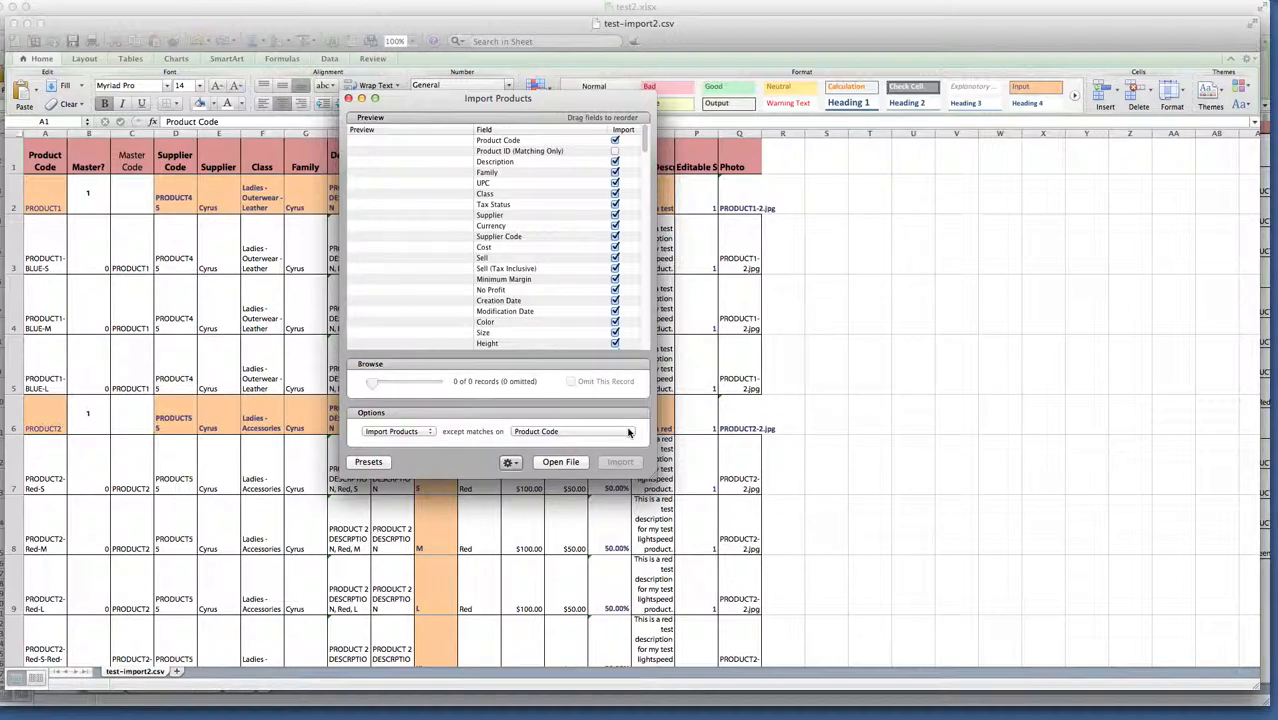
mouse_move(607, 420)
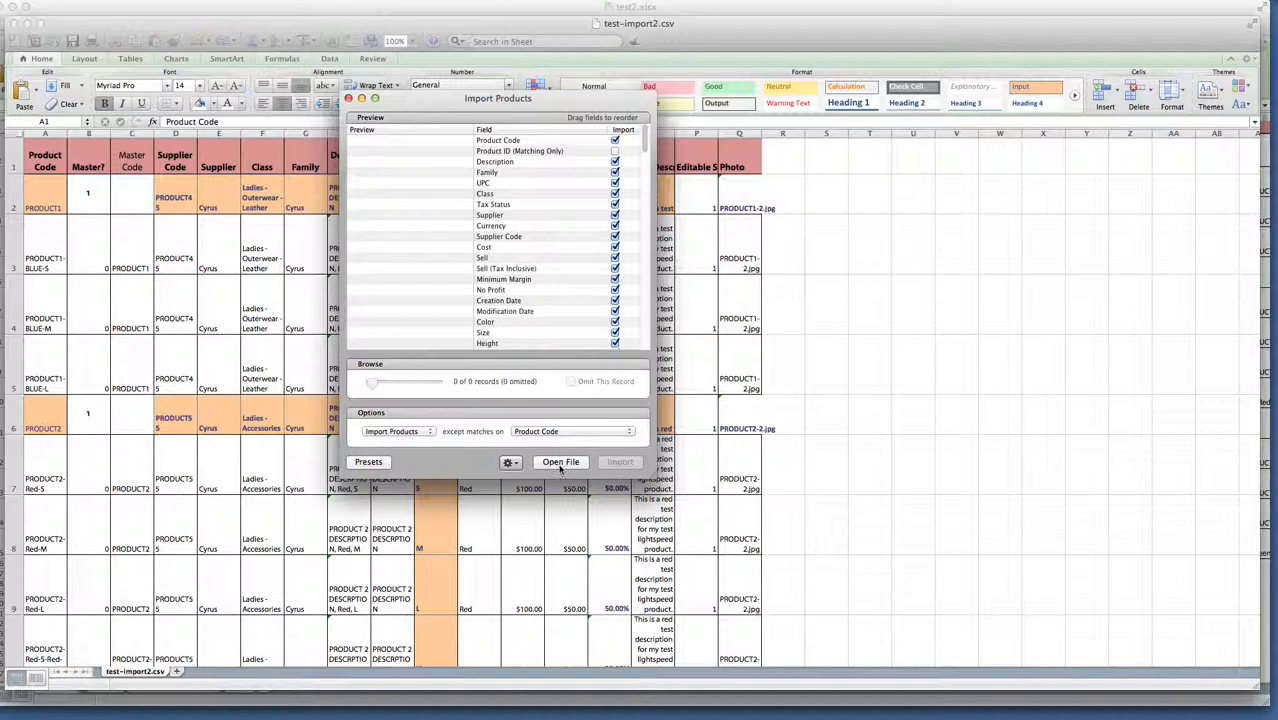
Open test-import2.csv from the Lightspeed Test folder into the product import.
left_click(559, 462)
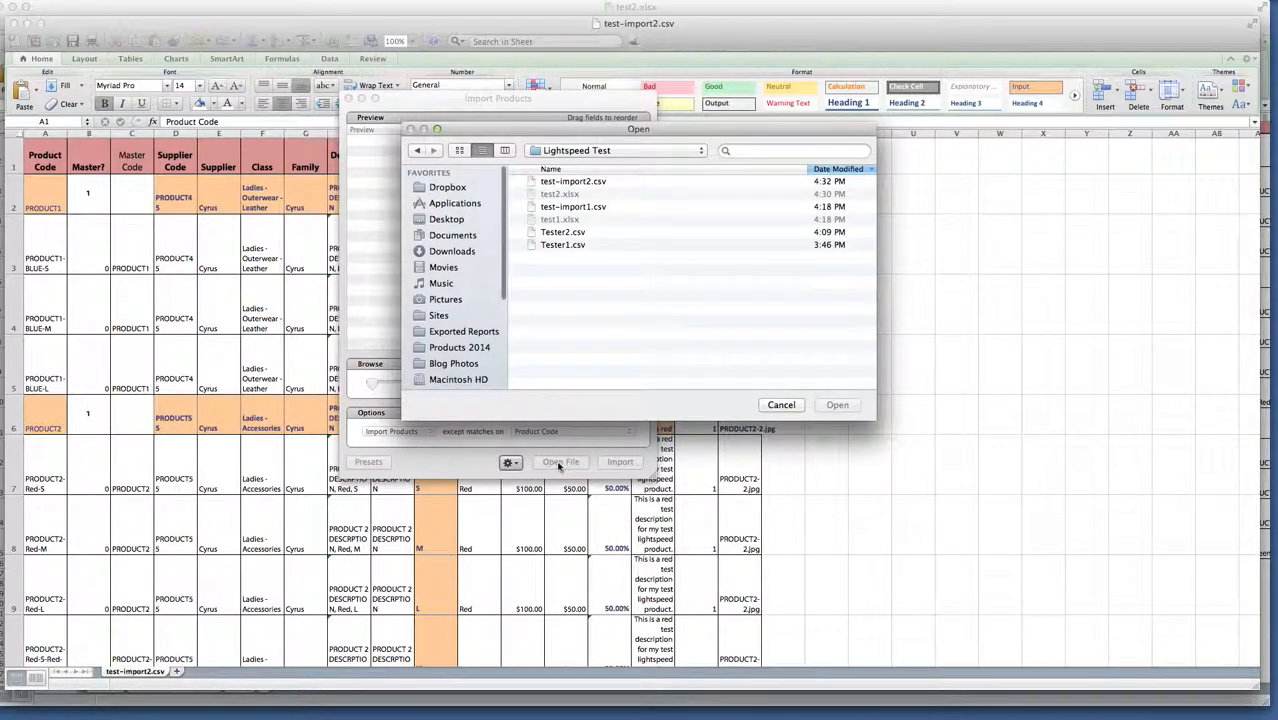
left_click(571, 181)
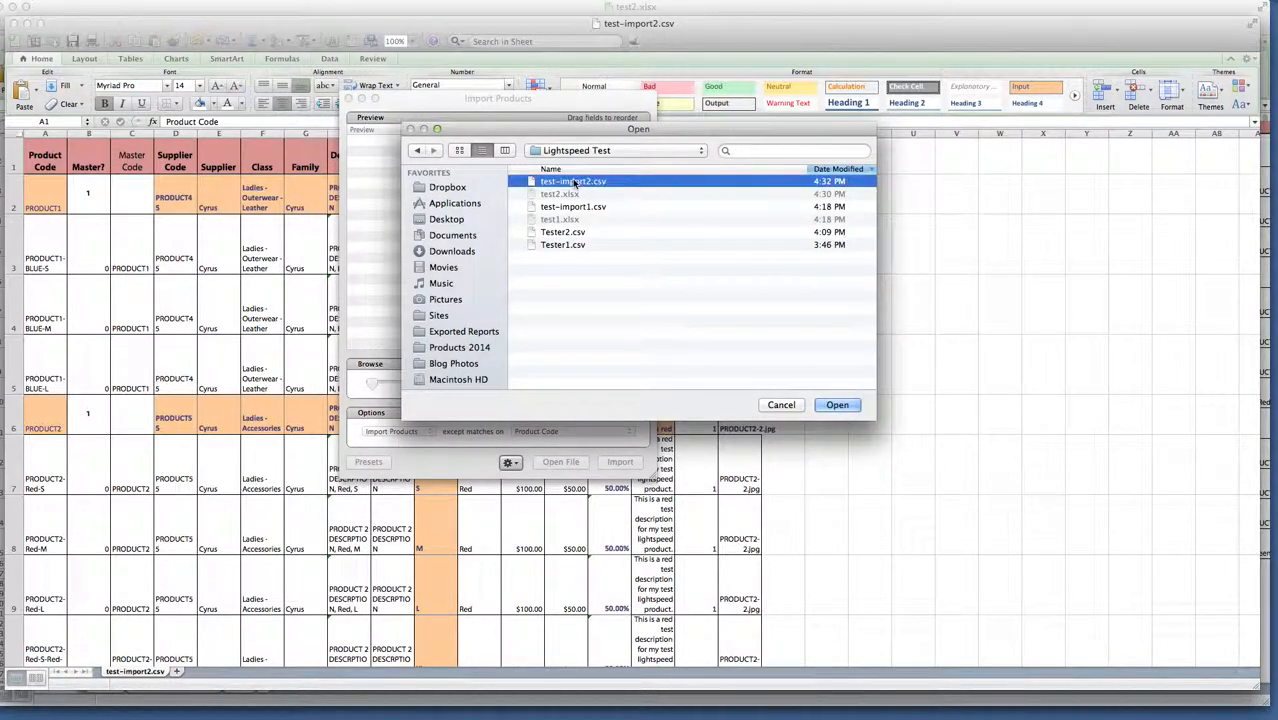
left_click(837, 405)
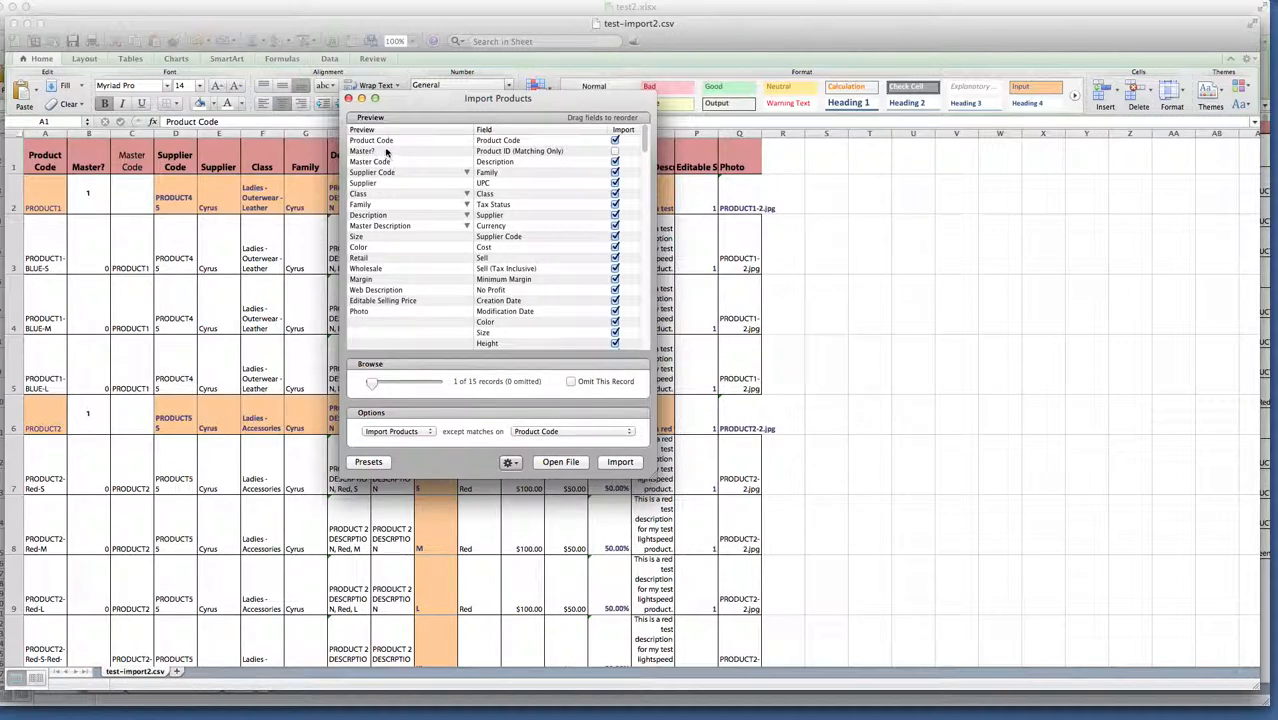
mouse_move(375, 290)
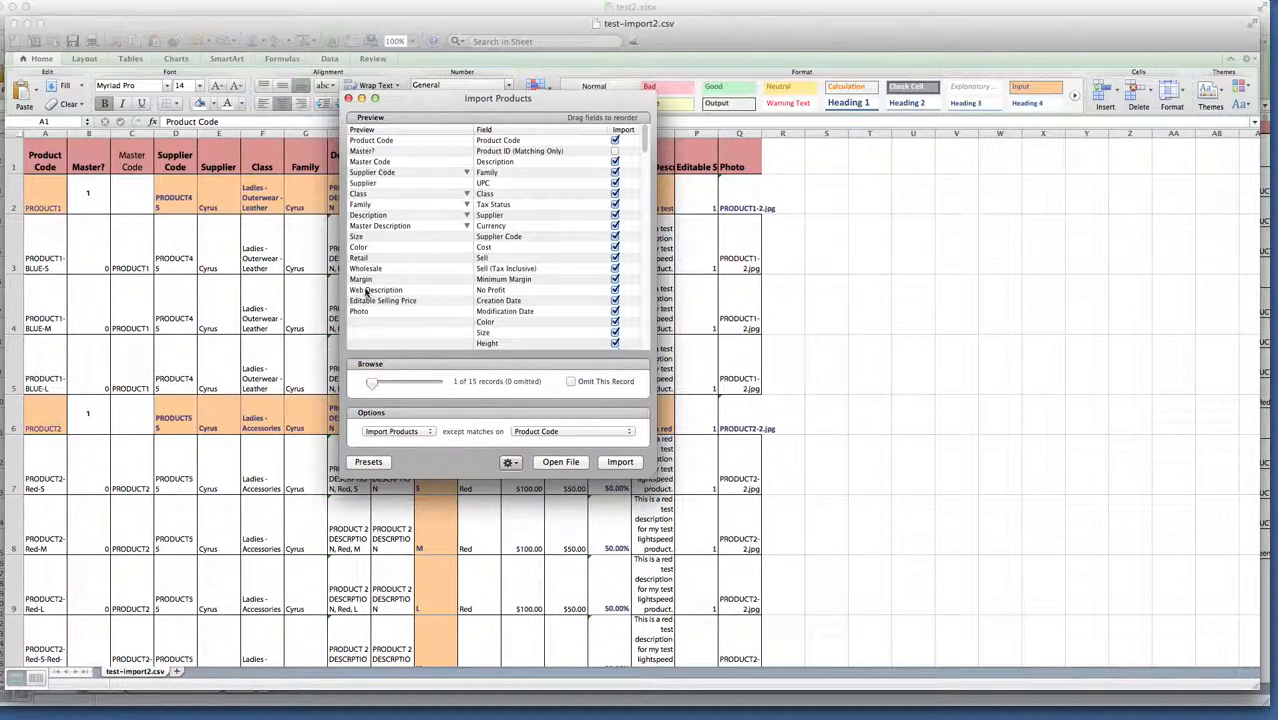
mouse_move(634, 238)
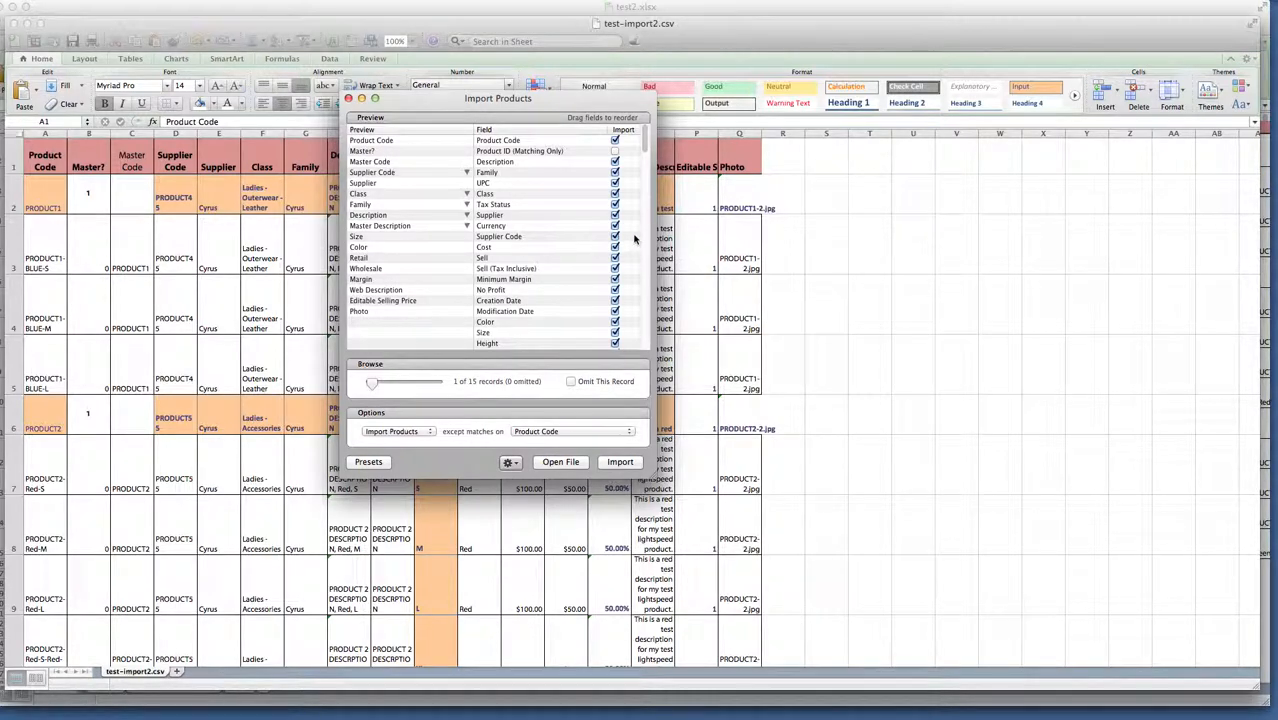
mouse_move(549, 214)
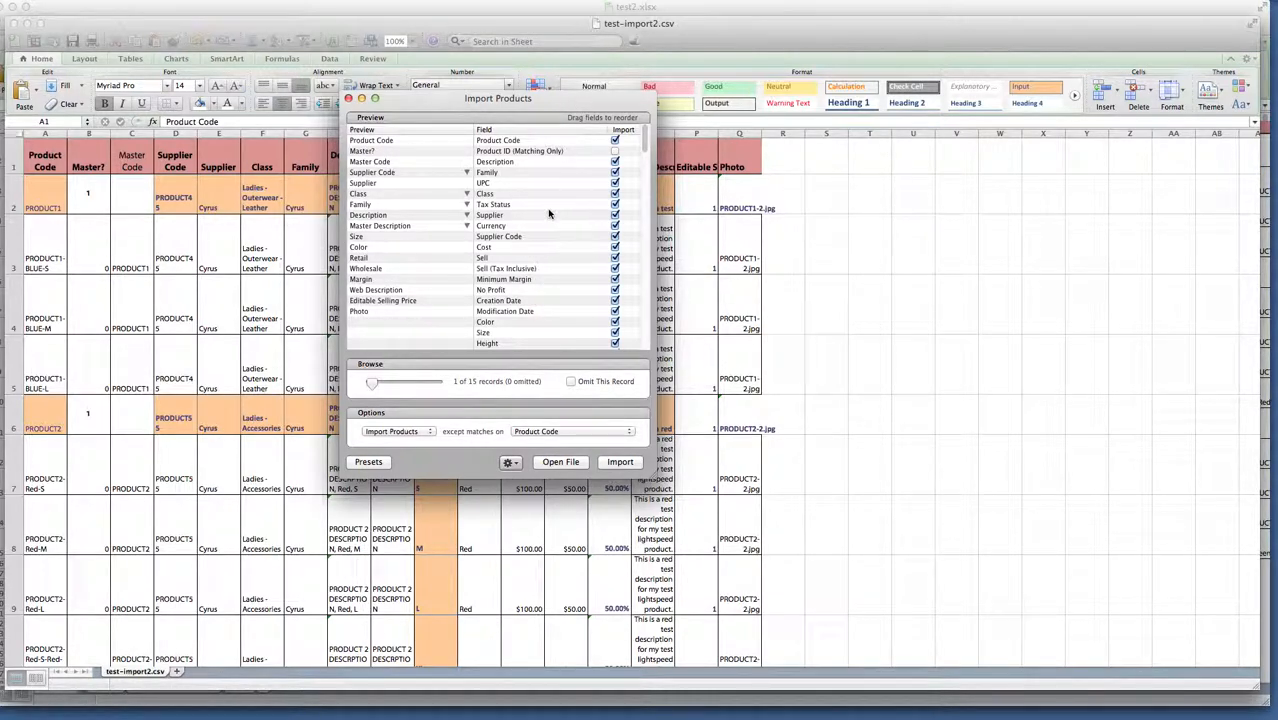
mouse_move(644, 173)
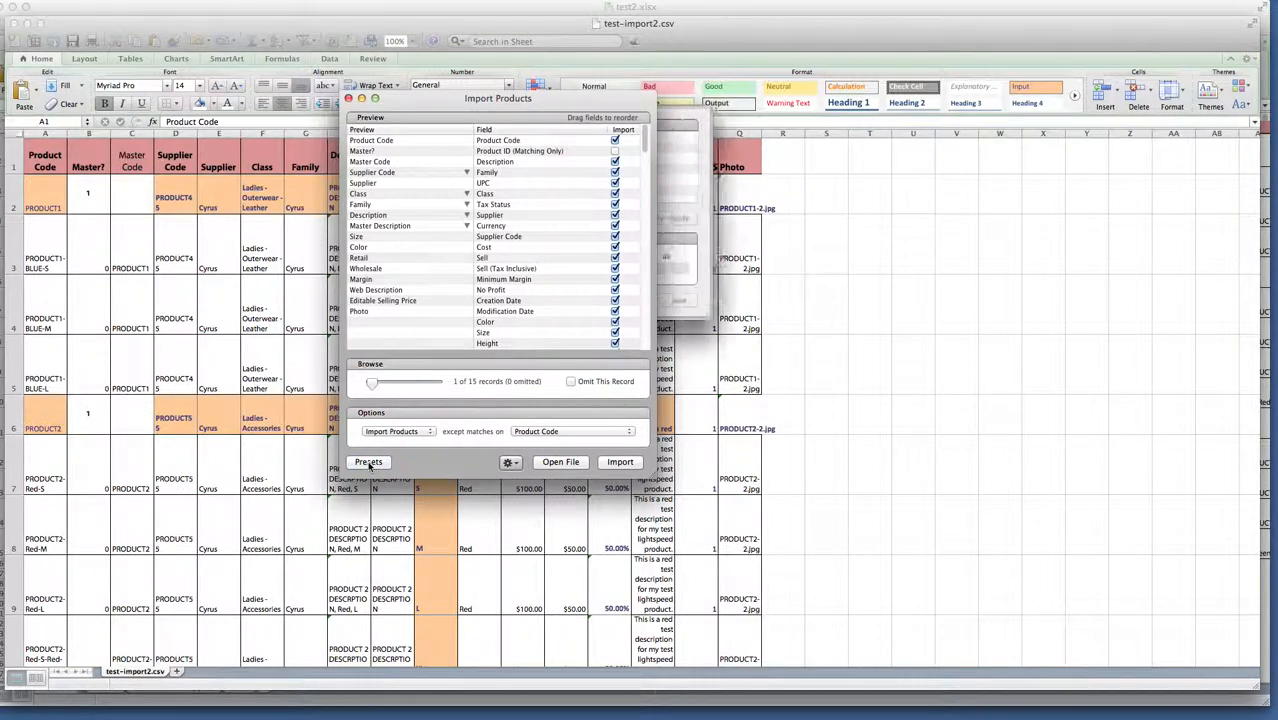
Select and apply the Bulk Product Import preset from the Presets panel.
left_click(369, 462)
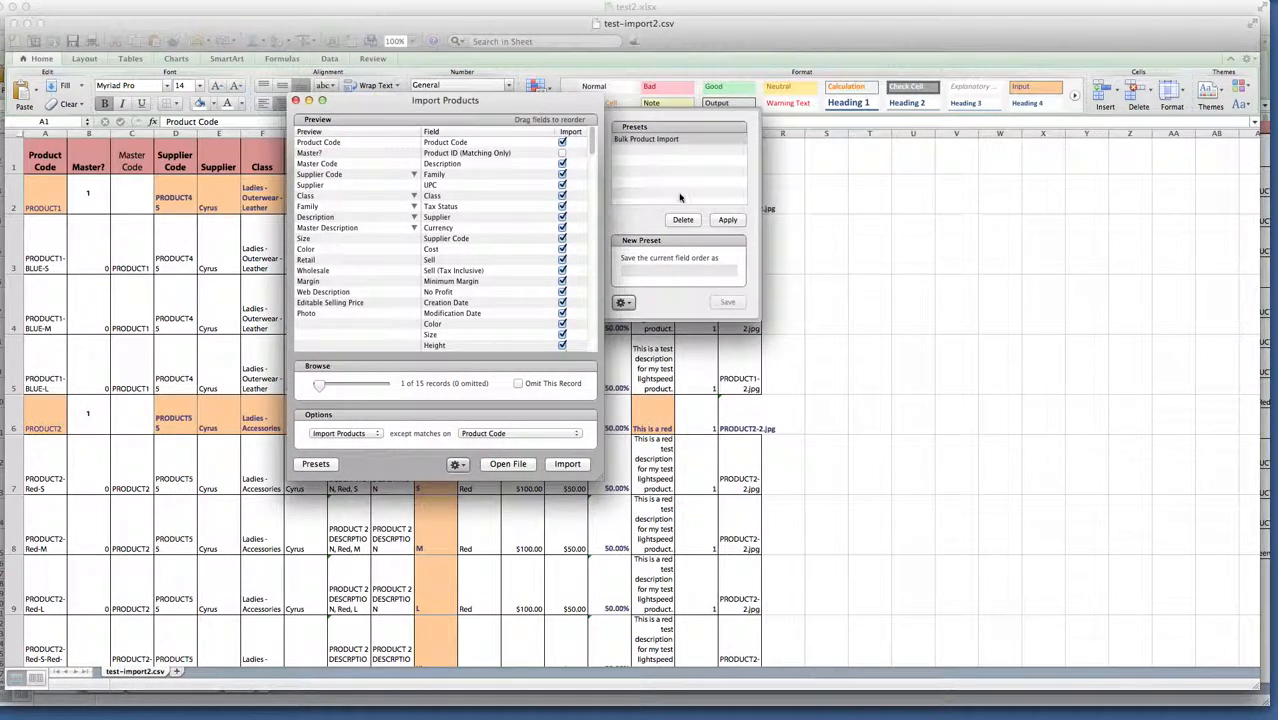
left_click(647, 139)
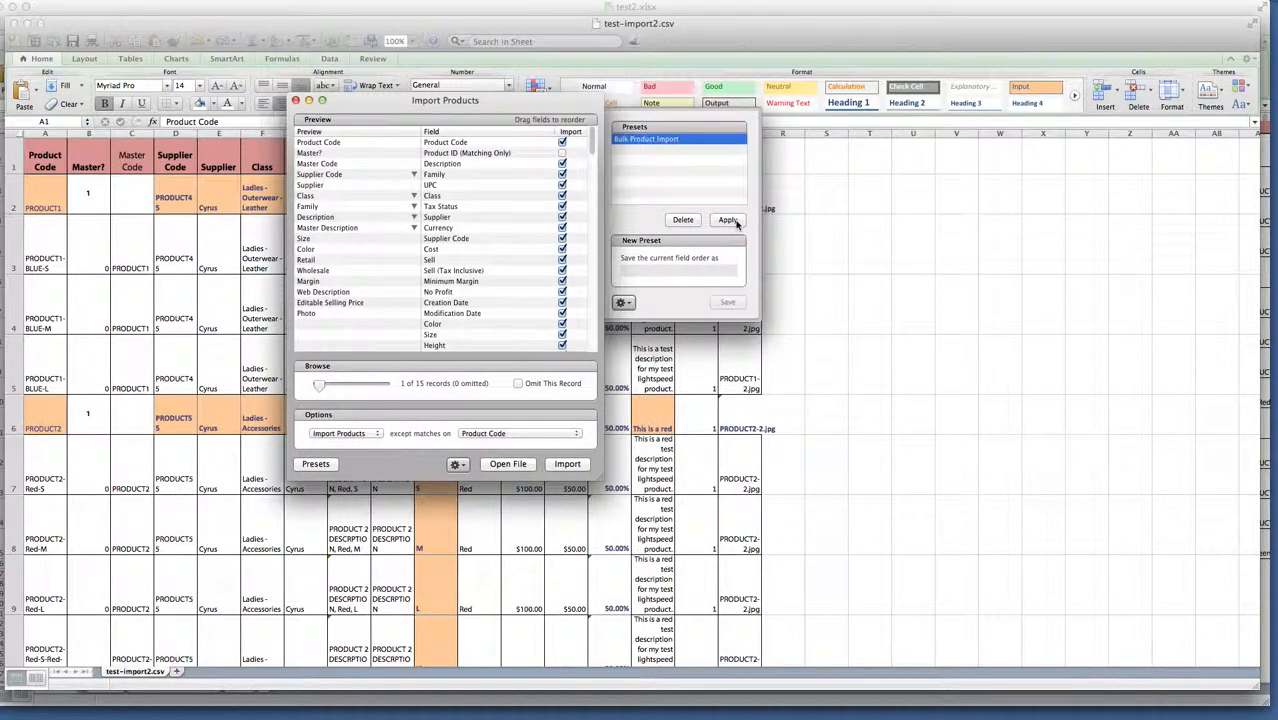
left_click(727, 219)
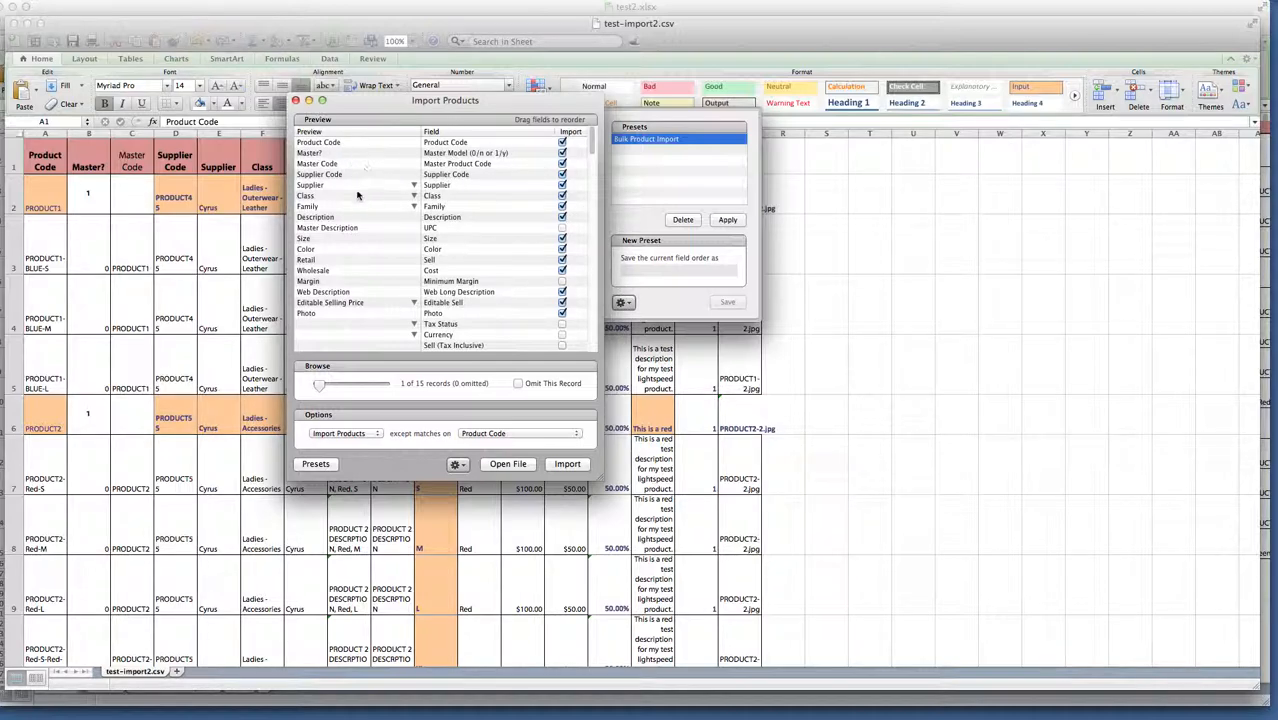
mouse_move(539, 259)
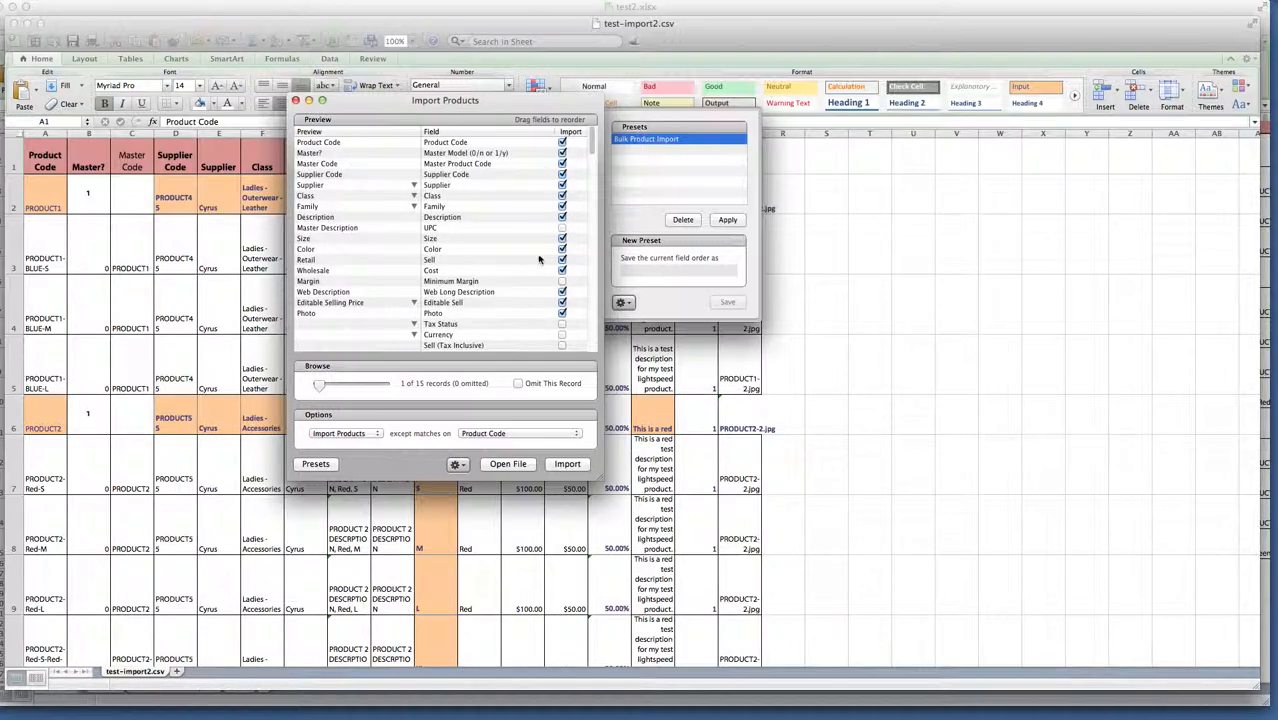
mouse_move(466, 232)
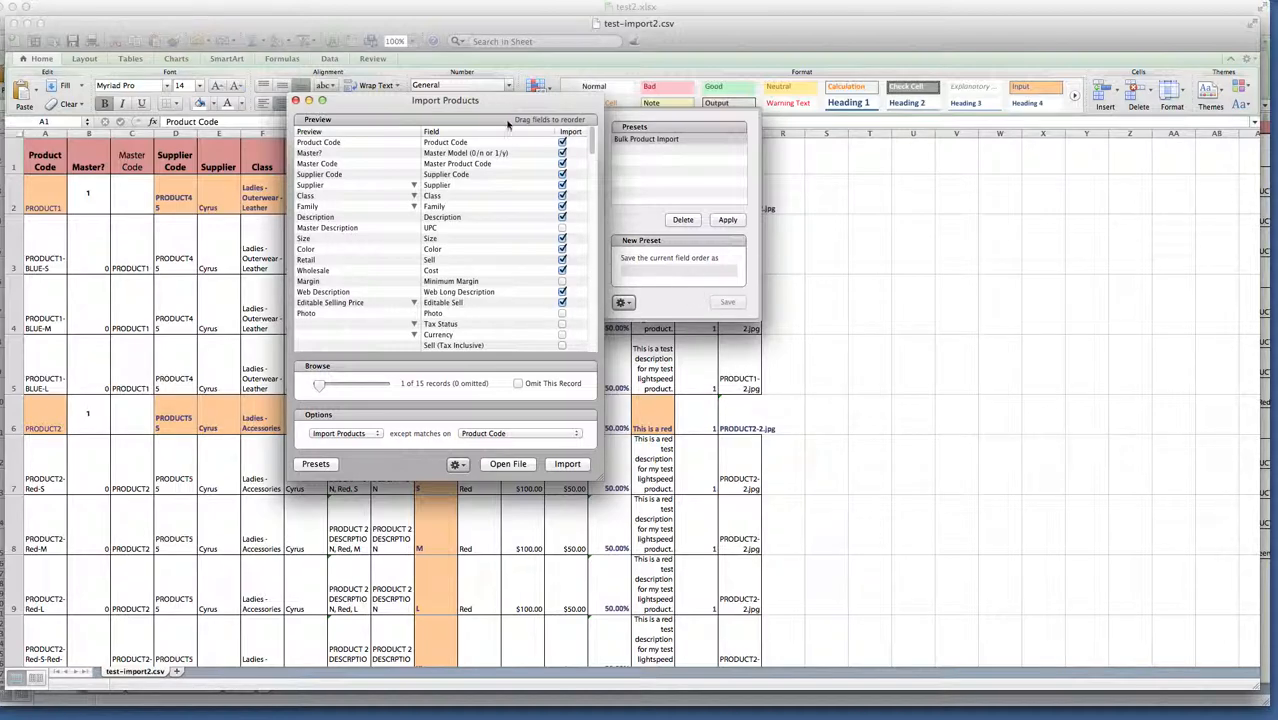
mouse_move(366, 242)
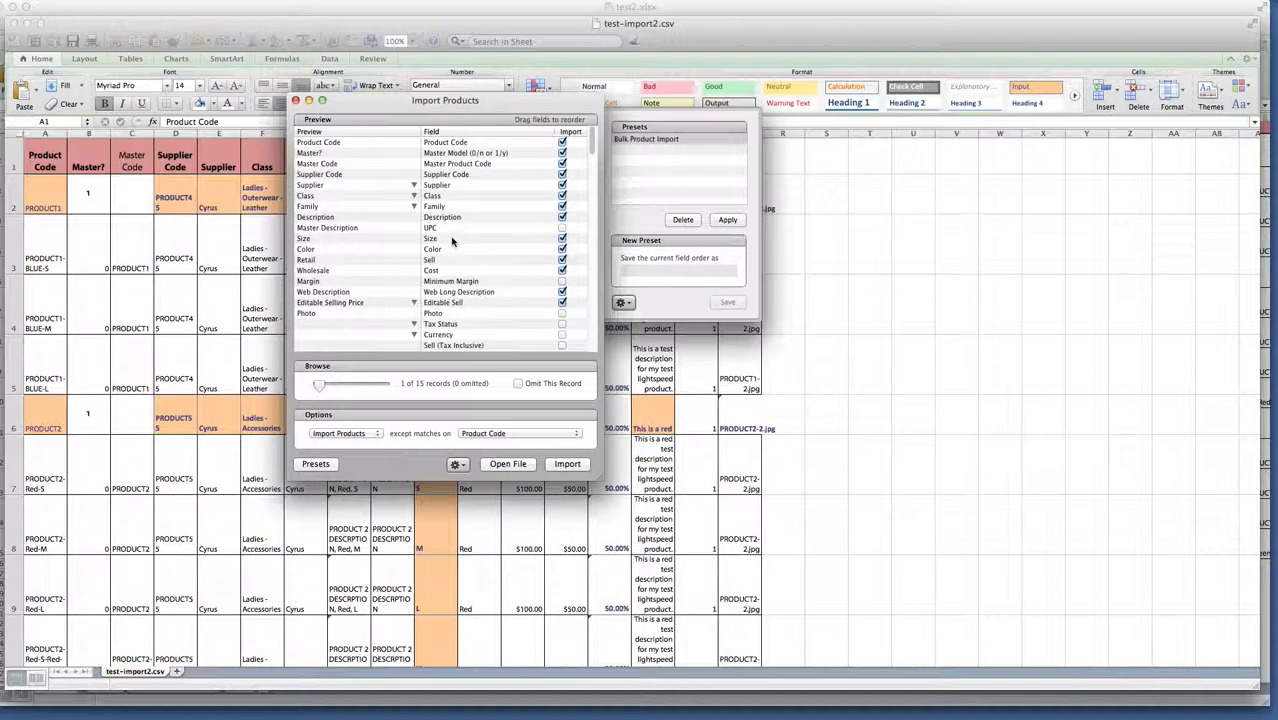
mouse_move(525, 338)
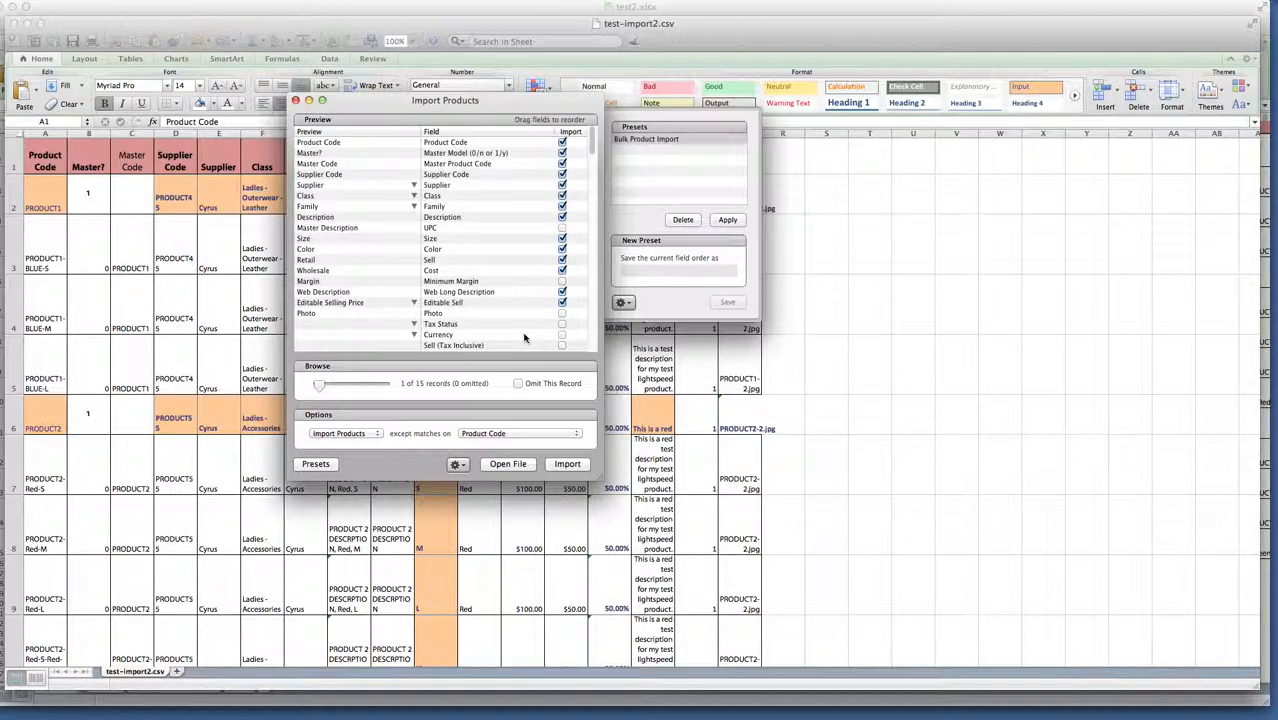
mouse_move(539, 231)
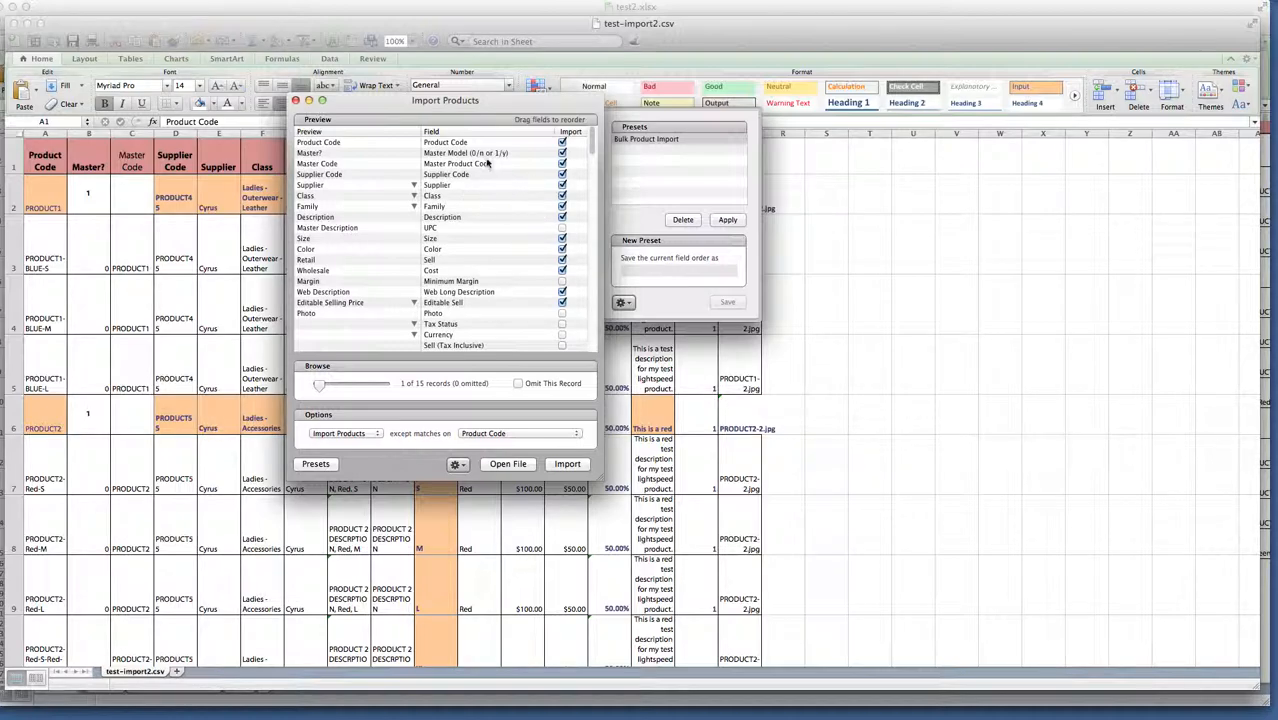
mouse_move(297, 475)
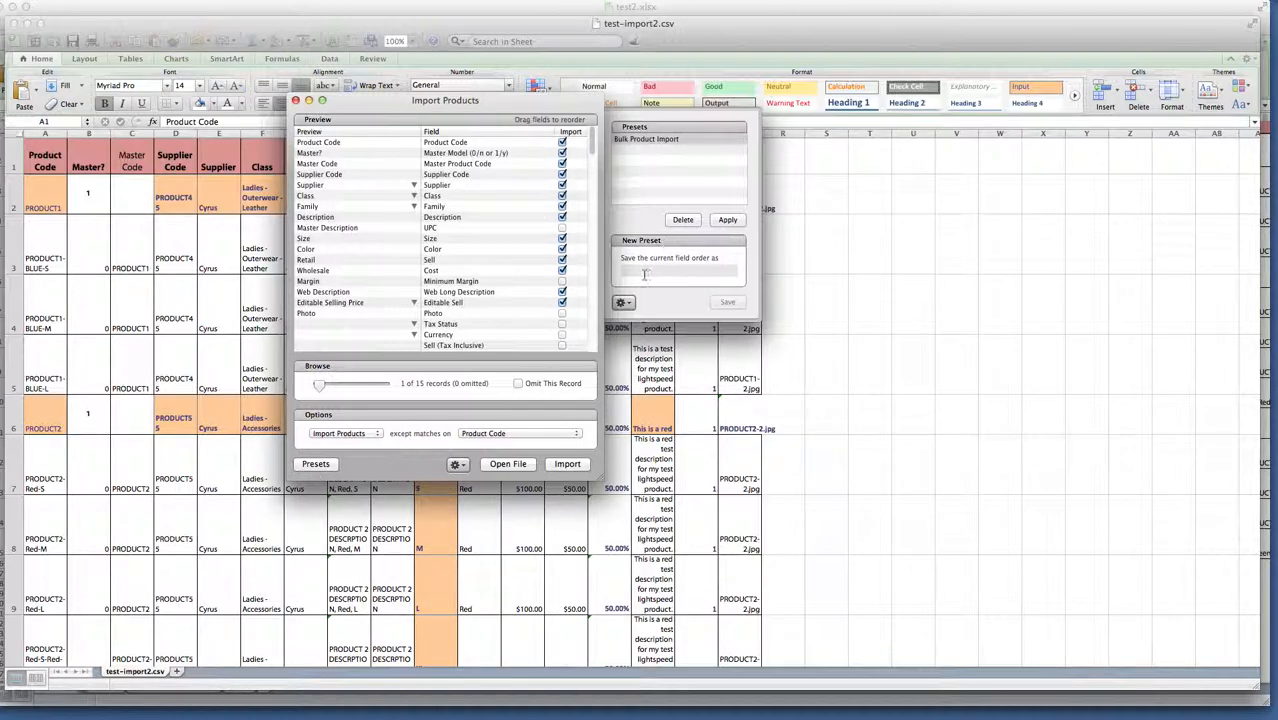
mouse_move(747, 289)
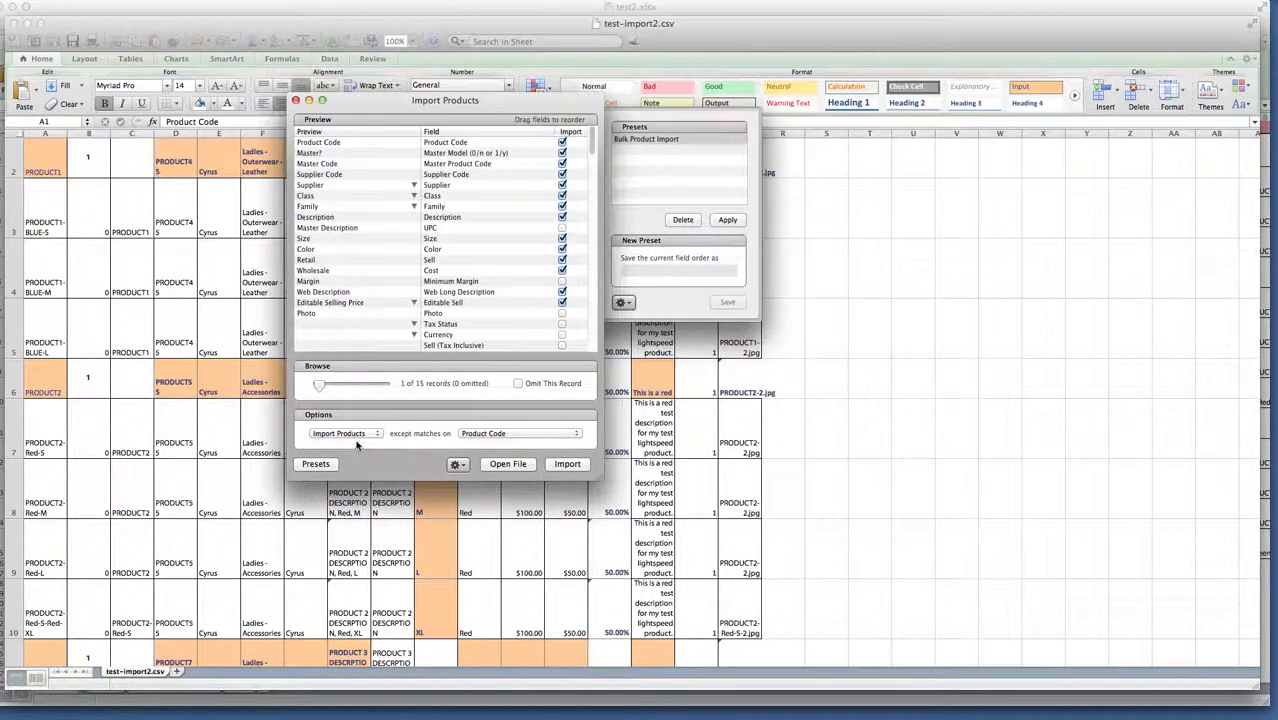
mouse_move(648, 386)
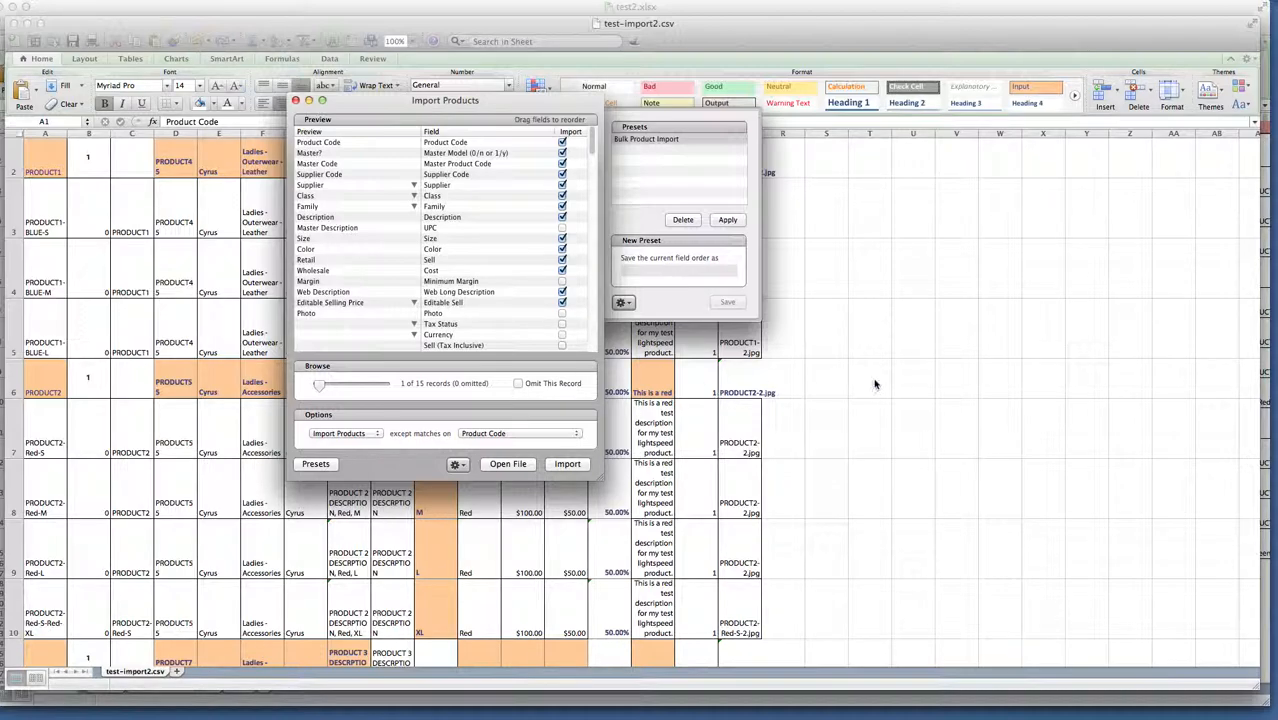
mouse_move(1236, 382)
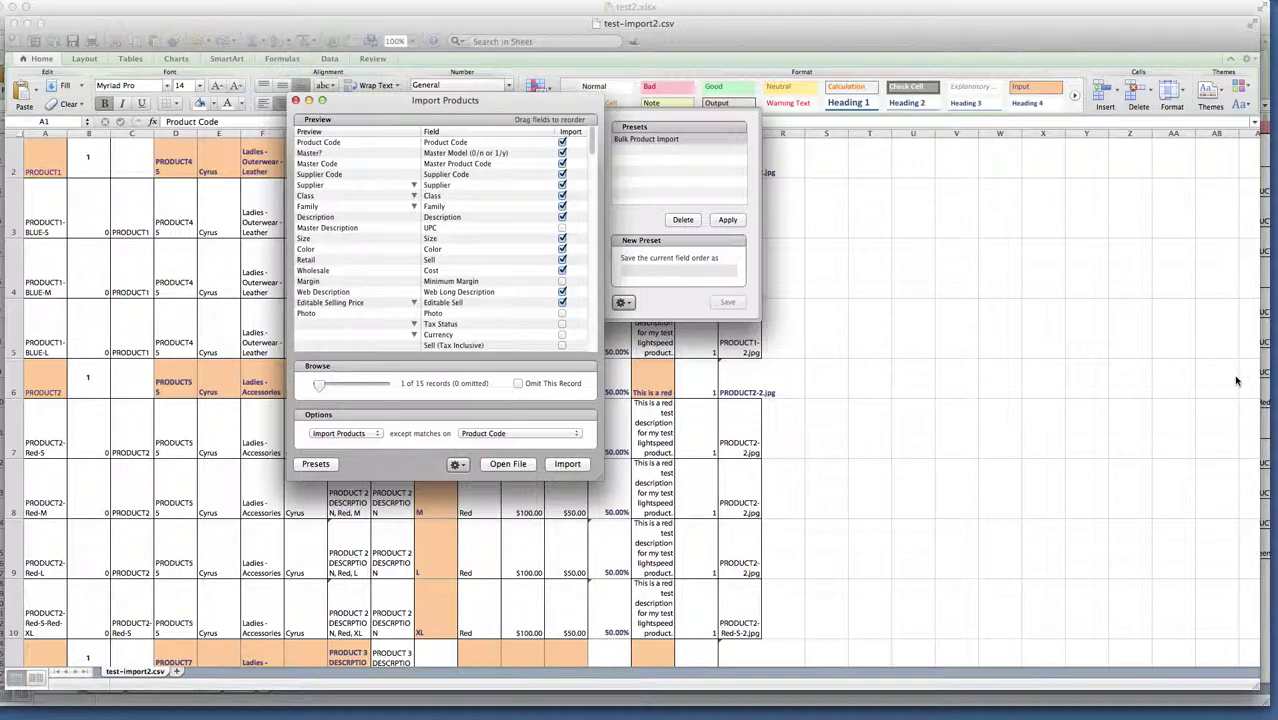